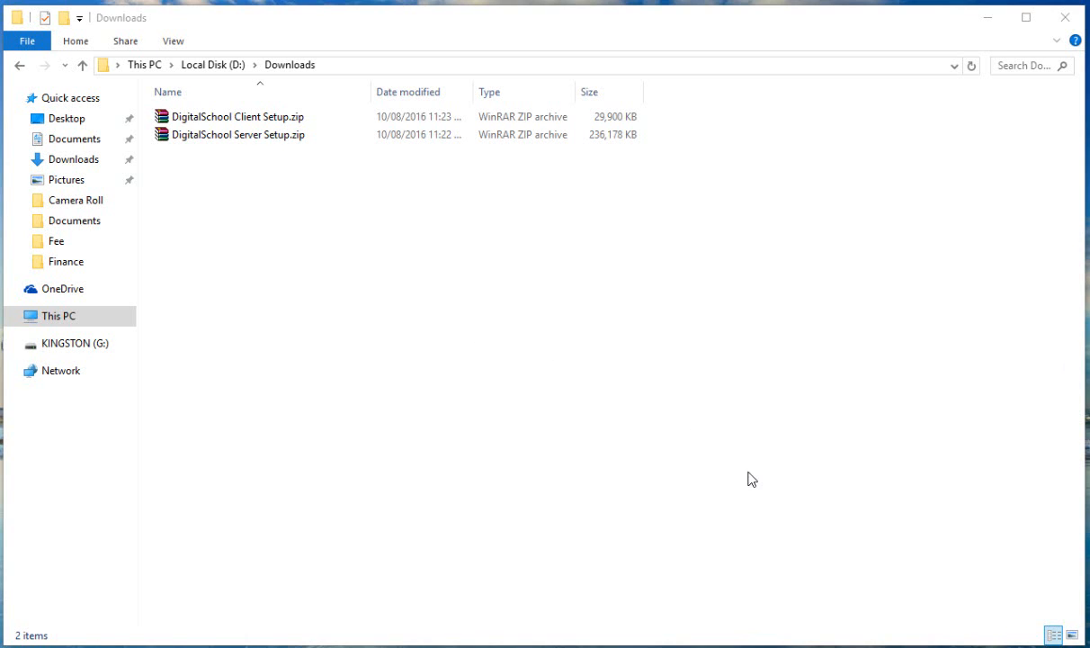
{"action": "mouse_move", "coordinate": [517, 357]}
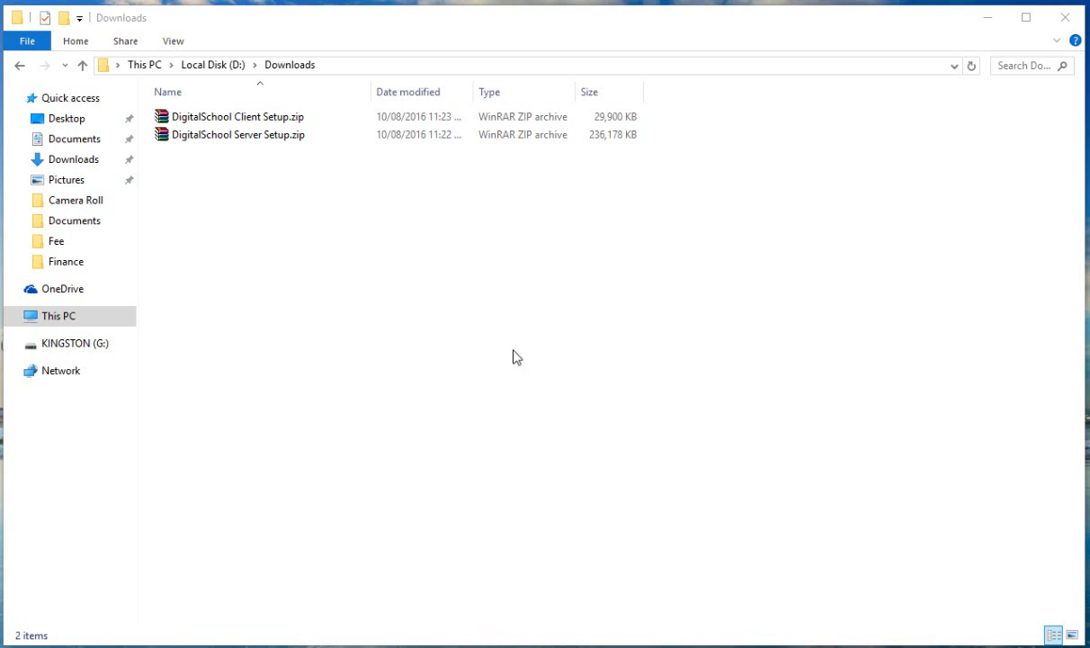
{"action": "mouse_move", "coordinate": [481, 351]}
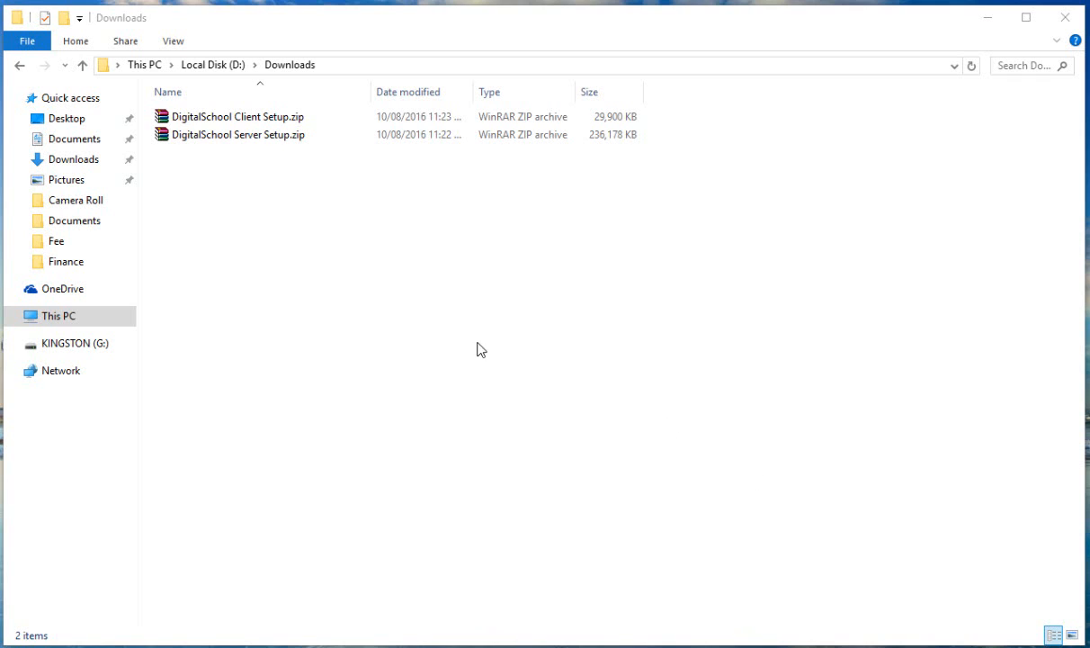
{"action": "mouse_move", "coordinate": [346, 235]}
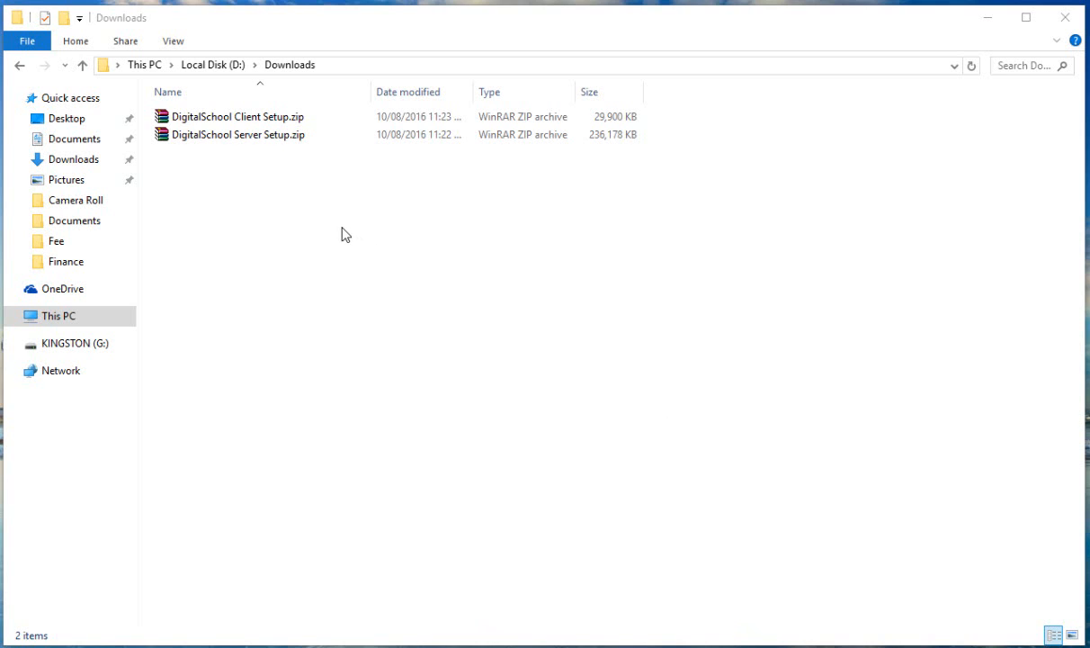
Extract the DigitalSchool Server Setup and Client Setup ZIPs here in Downloads.
{"action": "left_click", "coordinate": [238, 134]}
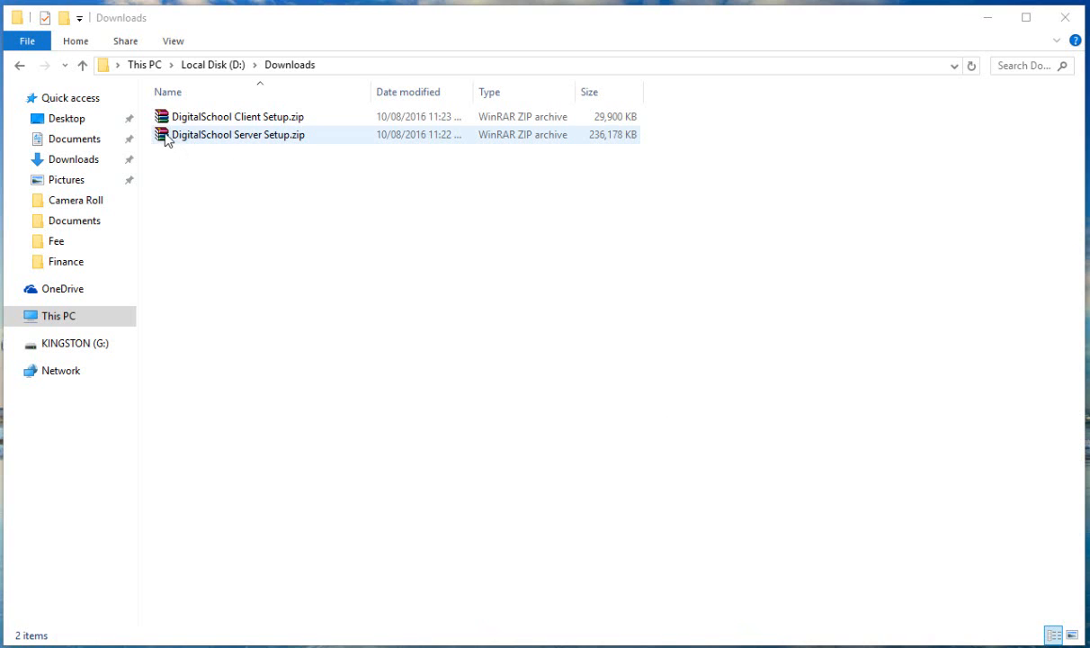
{"action": "right_click", "coordinate": [235, 134]}
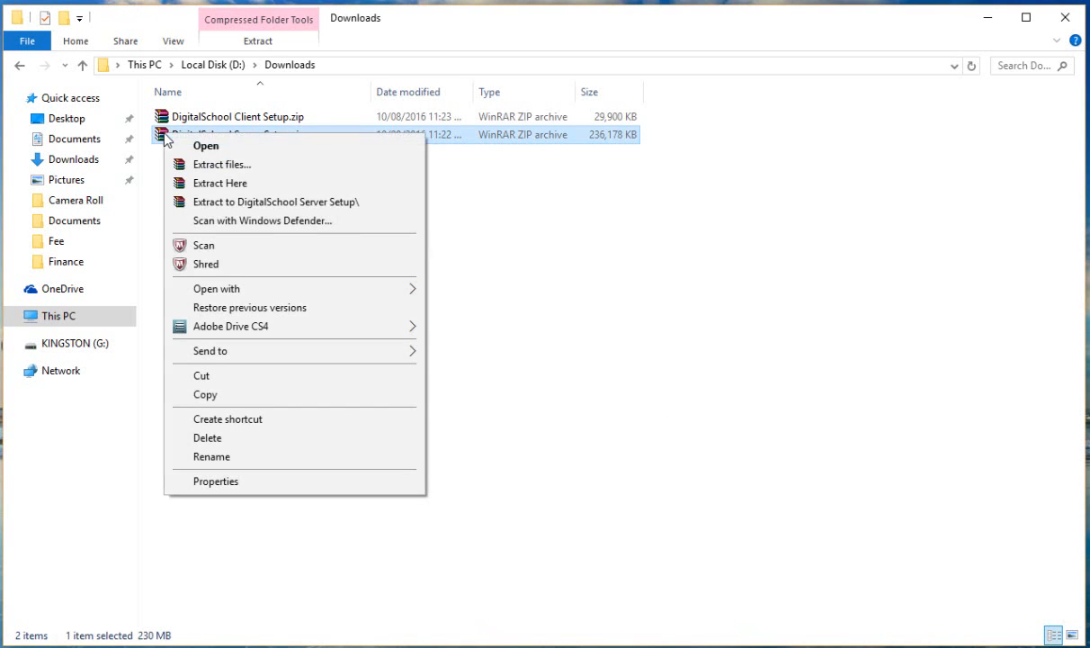
{"action": "left_click", "coordinate": [220, 183]}
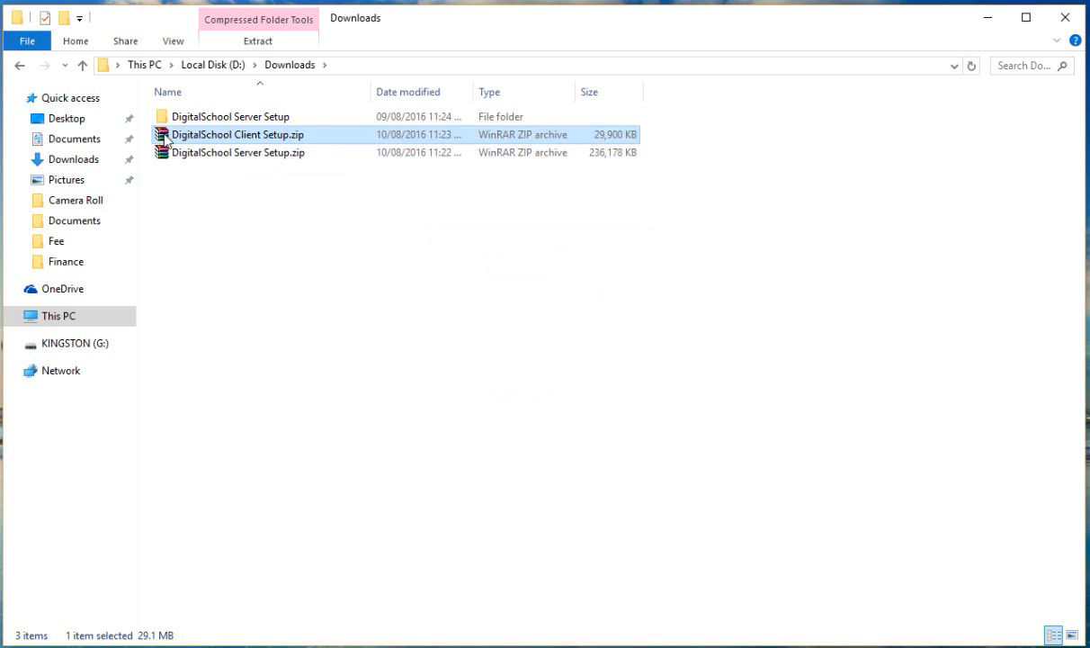
{"action": "right_click", "coordinate": [235, 134]}
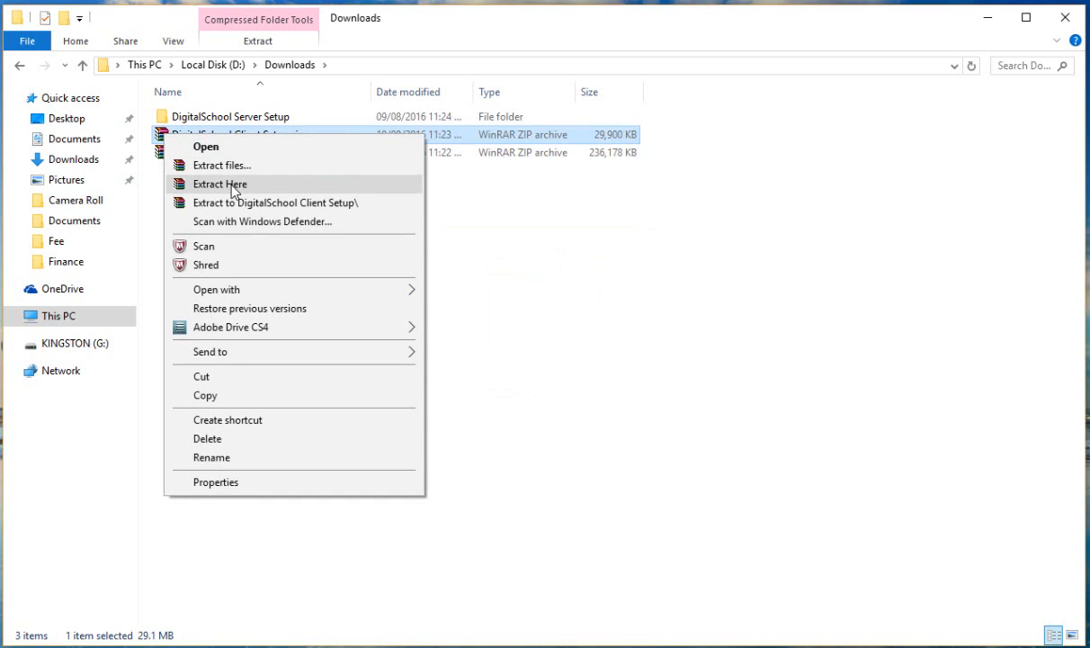
{"action": "left_click", "coordinate": [220, 184]}
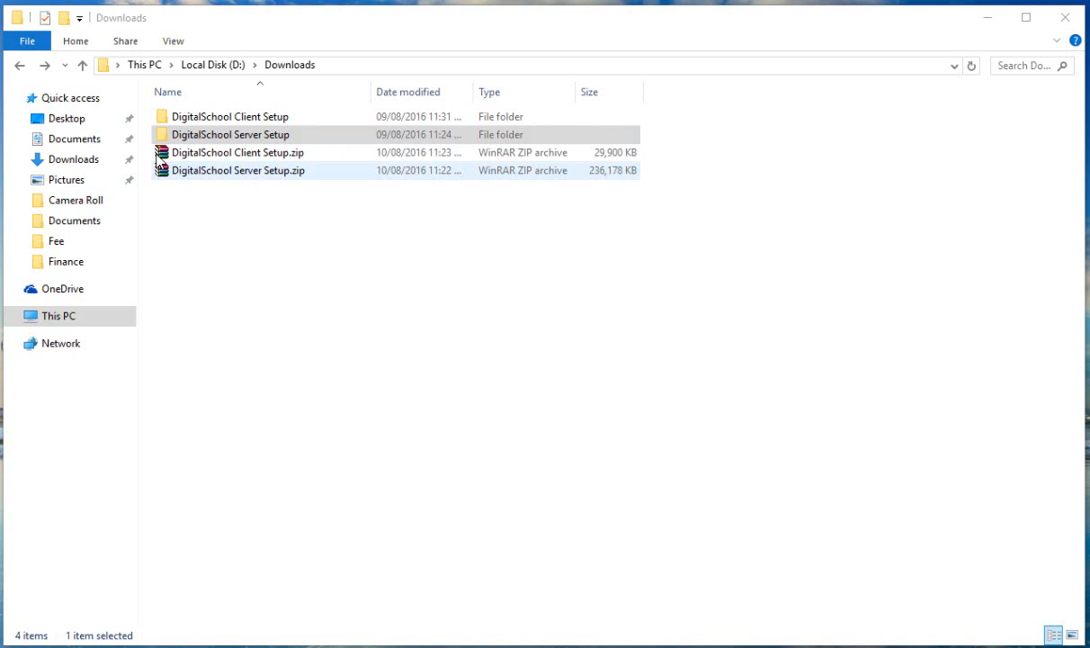
Open the DigitalSchool Server Setup folder and show DigitalSchool Setup.exe's context menu.
{"action": "double_click", "coordinate": [231, 134]}
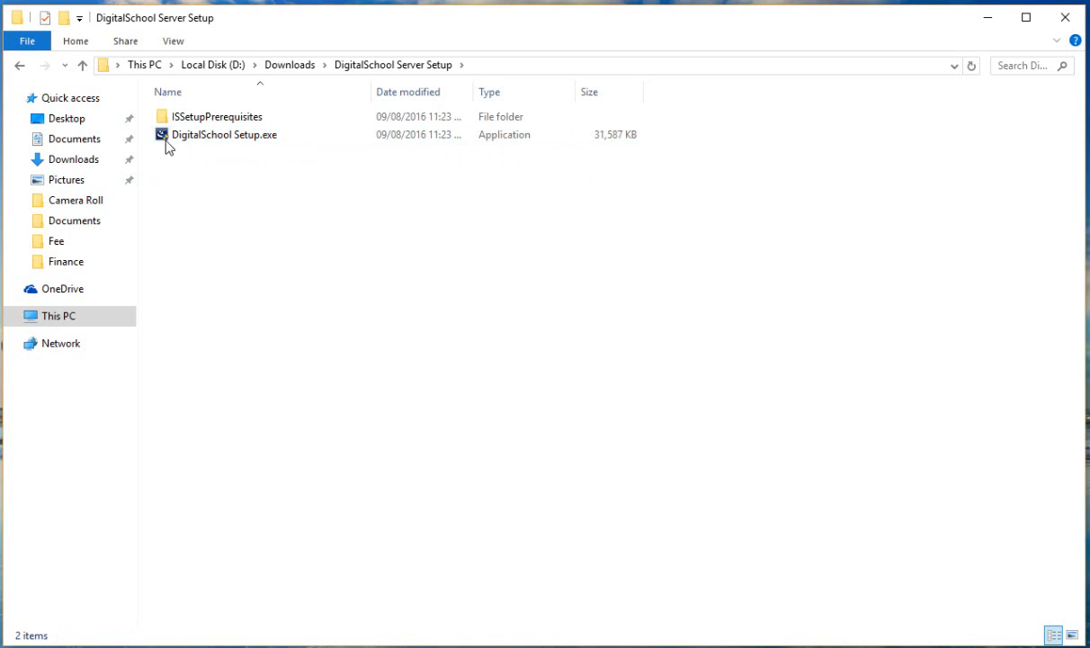
{"action": "right_click", "coordinate": [223, 134]}
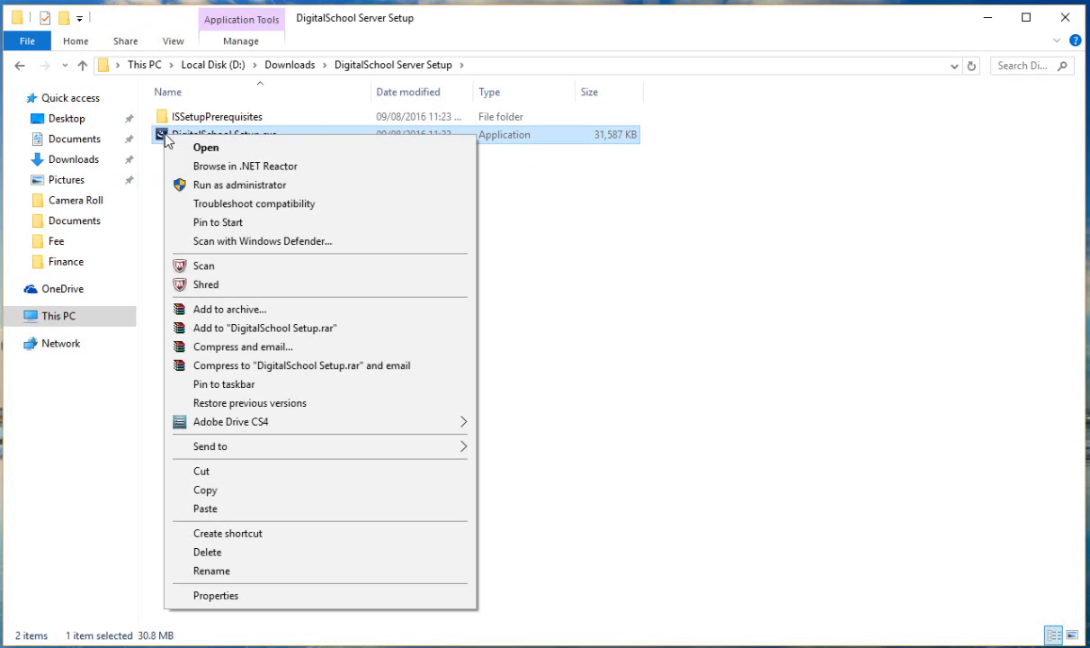
{"action": "mouse_move", "coordinate": [239, 190]}
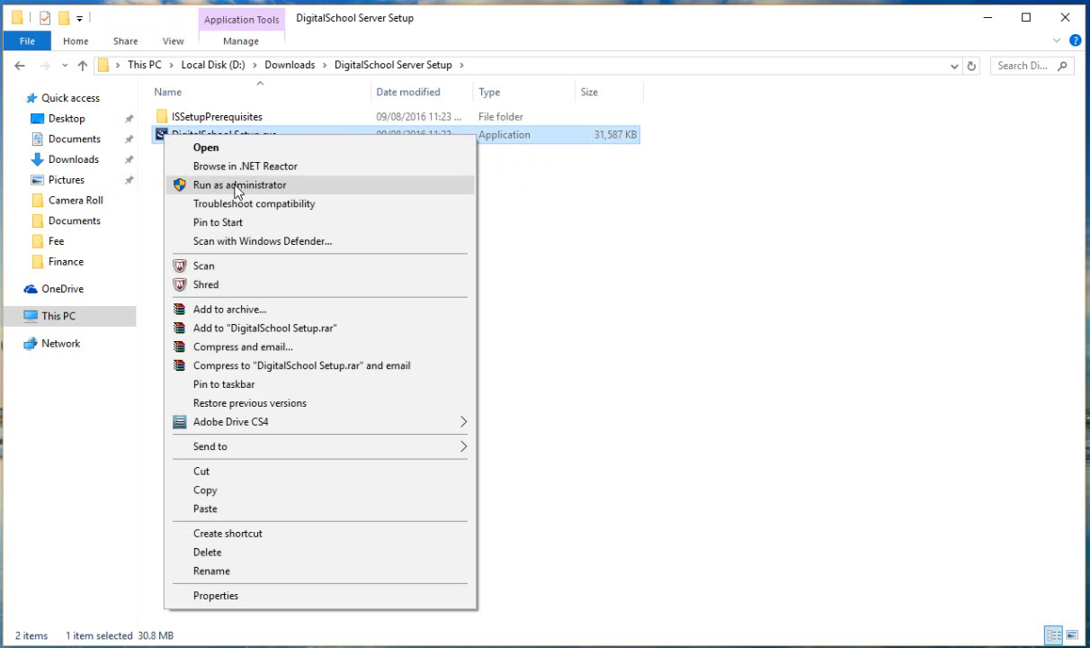
Run DigitalSchool Setup.exe as administrator, relaunching until the SQL Server 2008 R2 prerequisite shows.
{"action": "left_click", "coordinate": [240, 185]}
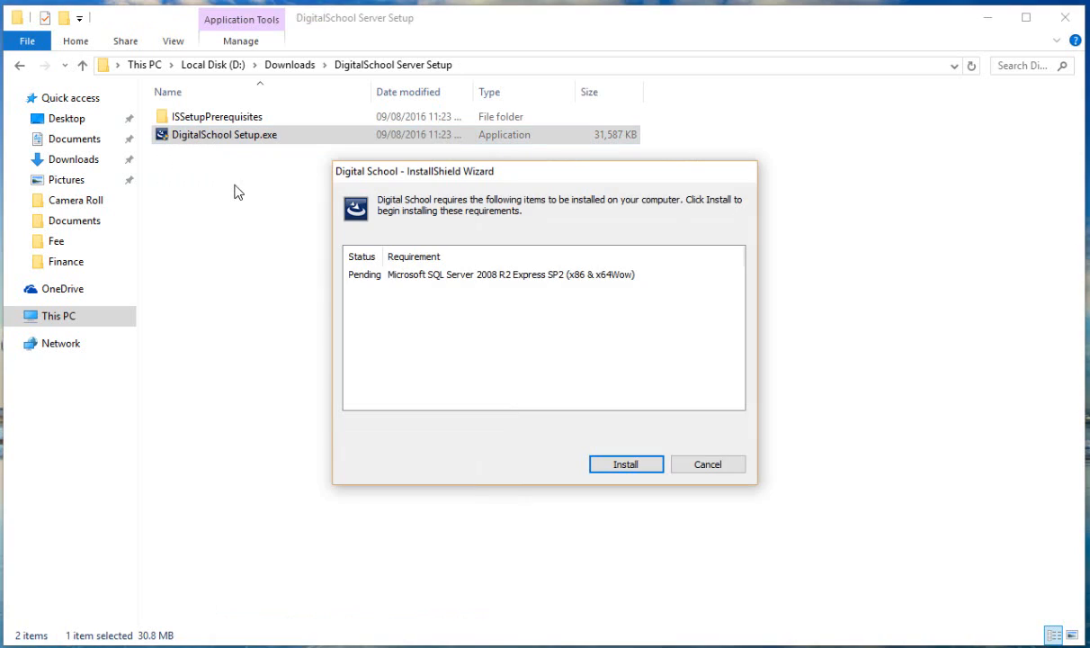
{"action": "mouse_move", "coordinate": [626, 464]}
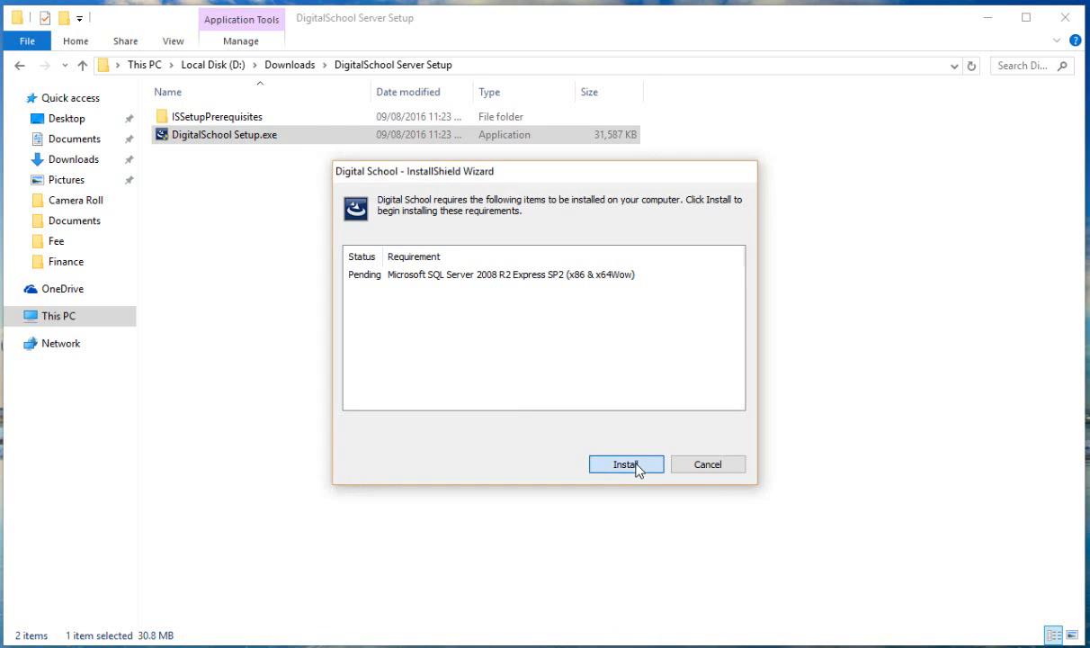
{"action": "left_click", "coordinate": [626, 464]}
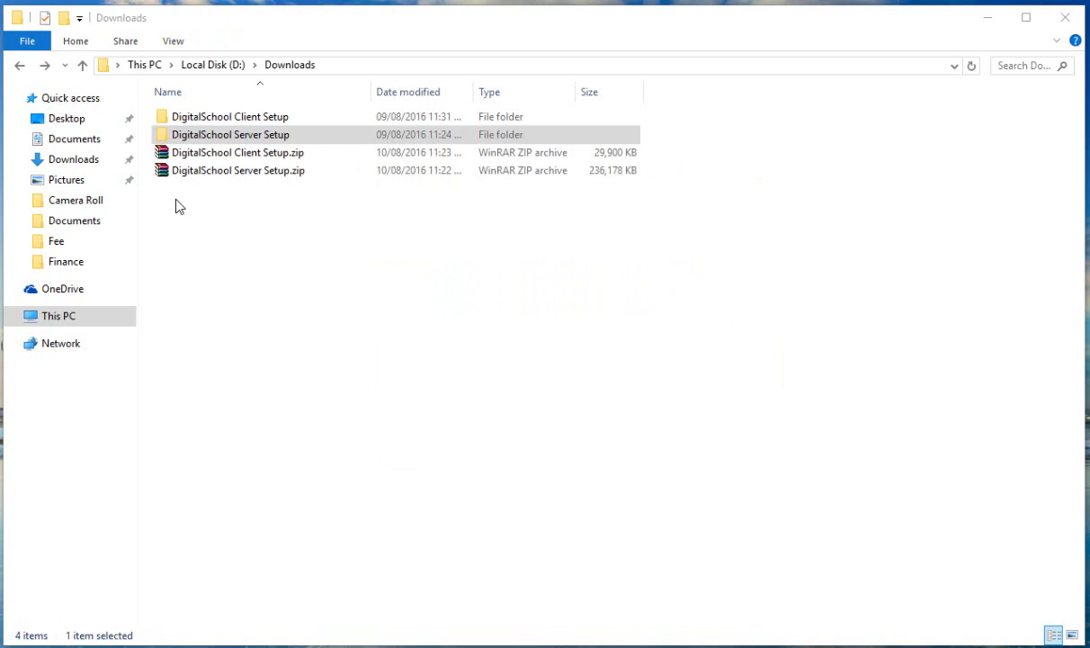
{"action": "double_click", "coordinate": [230, 135]}
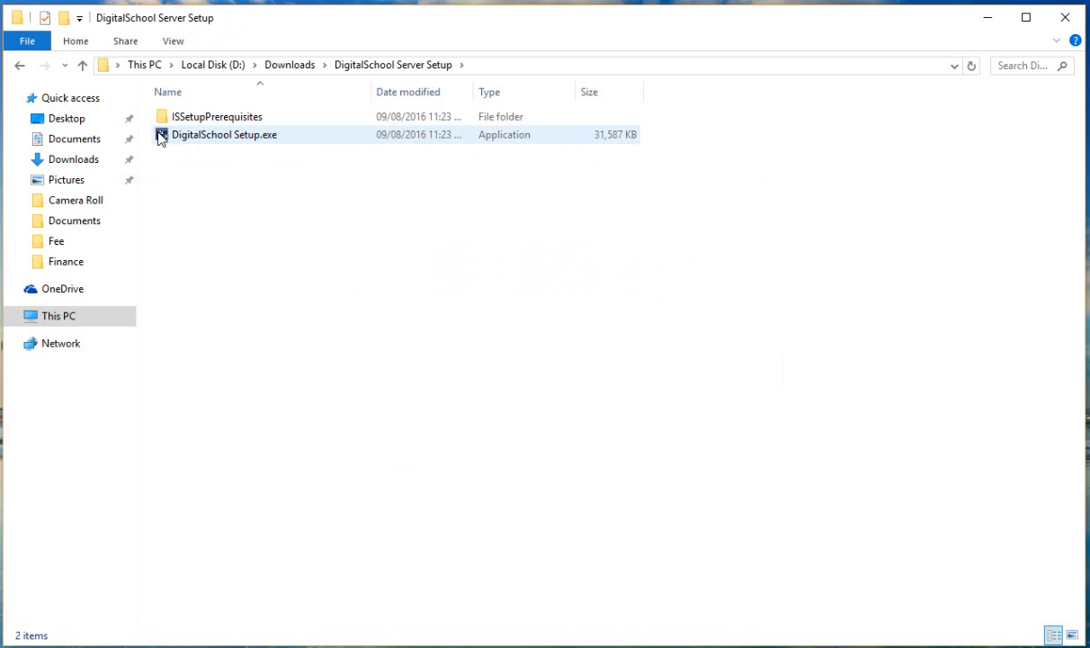
{"action": "double_click", "coordinate": [223, 134]}
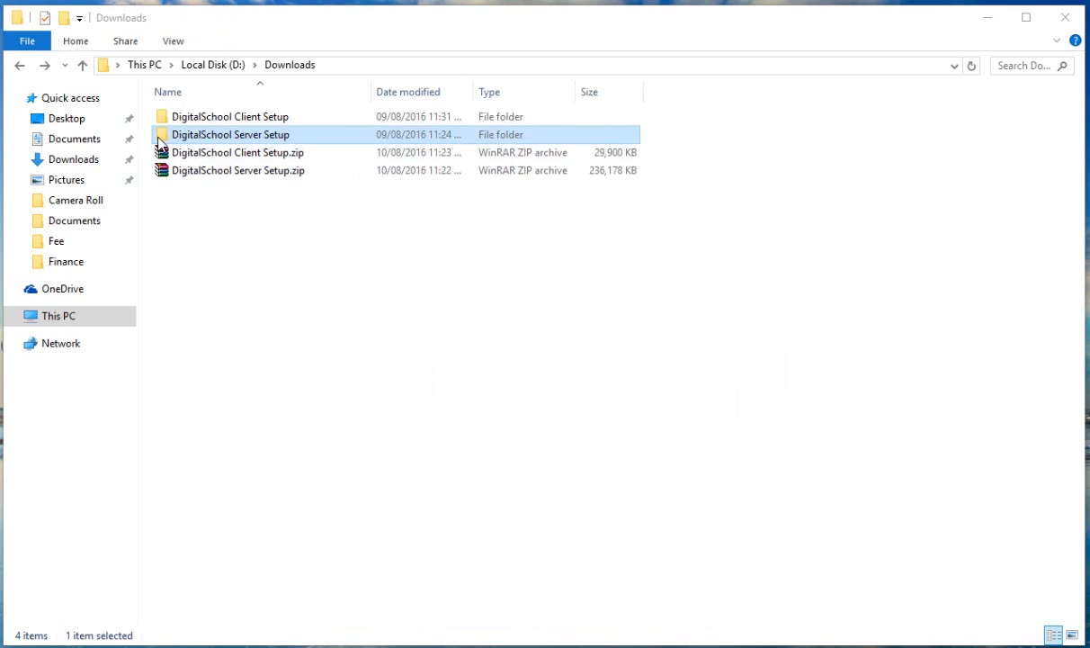
{"action": "double_click", "coordinate": [230, 134]}
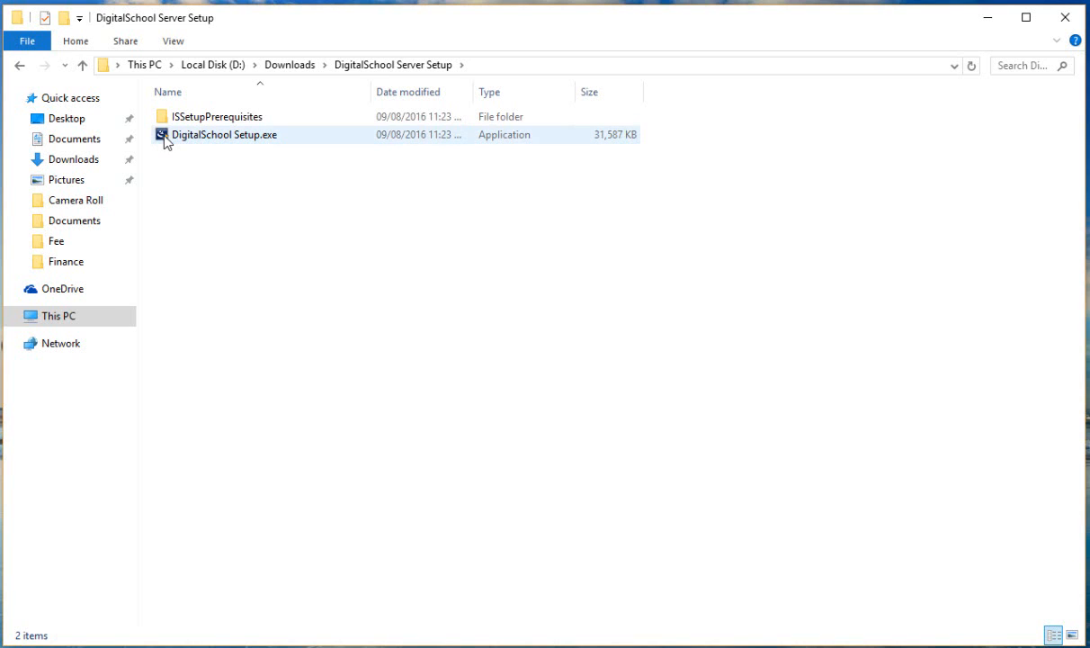
{"action": "double_click", "coordinate": [223, 134]}
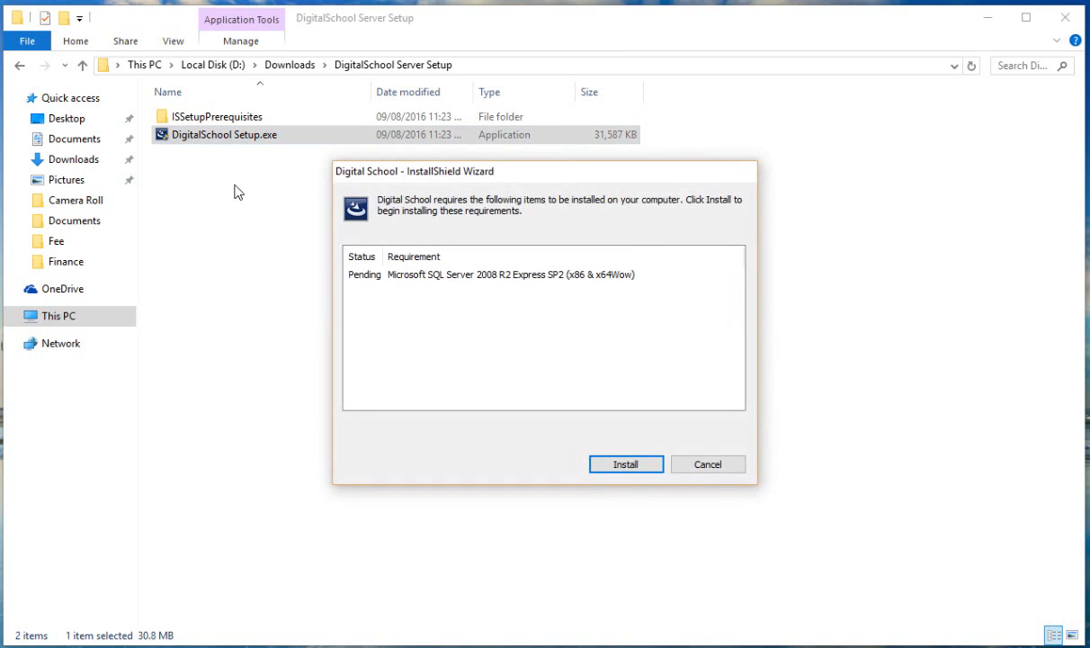
Install the SQL Server prerequisite and accept the Digital School licence terms.
{"action": "left_click", "coordinate": [625, 463]}
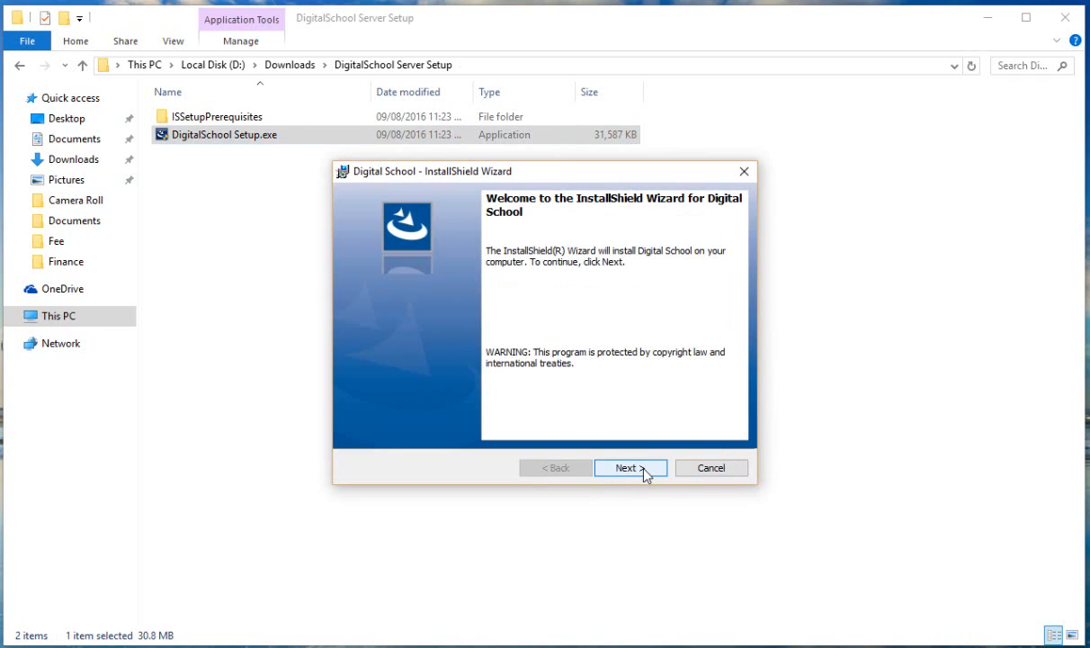
{"action": "mouse_move", "coordinate": [639, 477]}
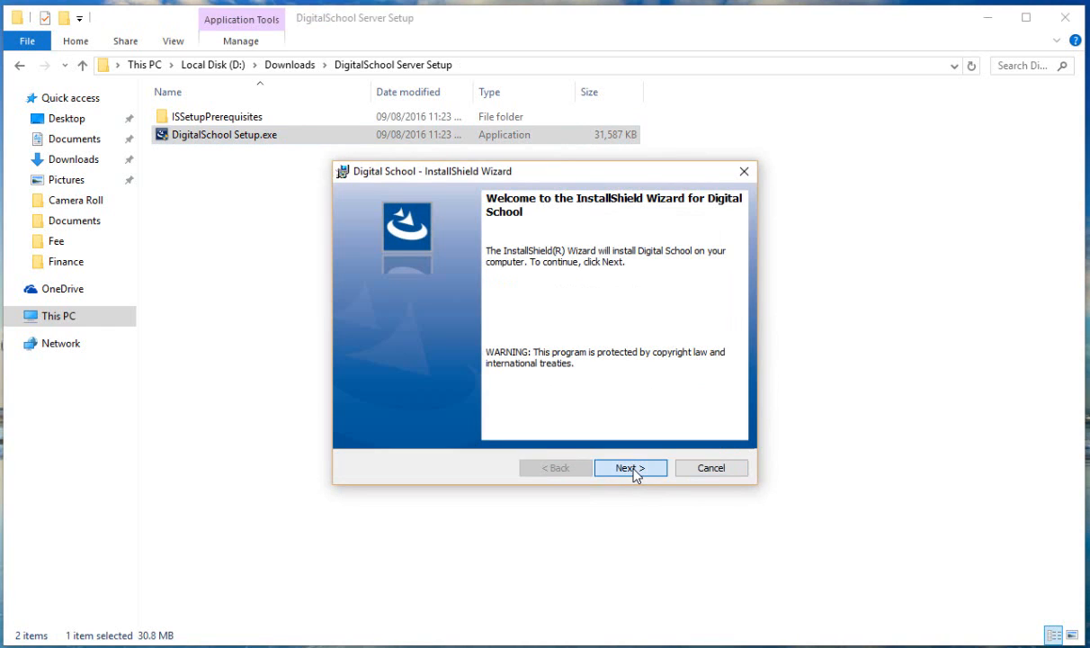
{"action": "left_click", "coordinate": [631, 467]}
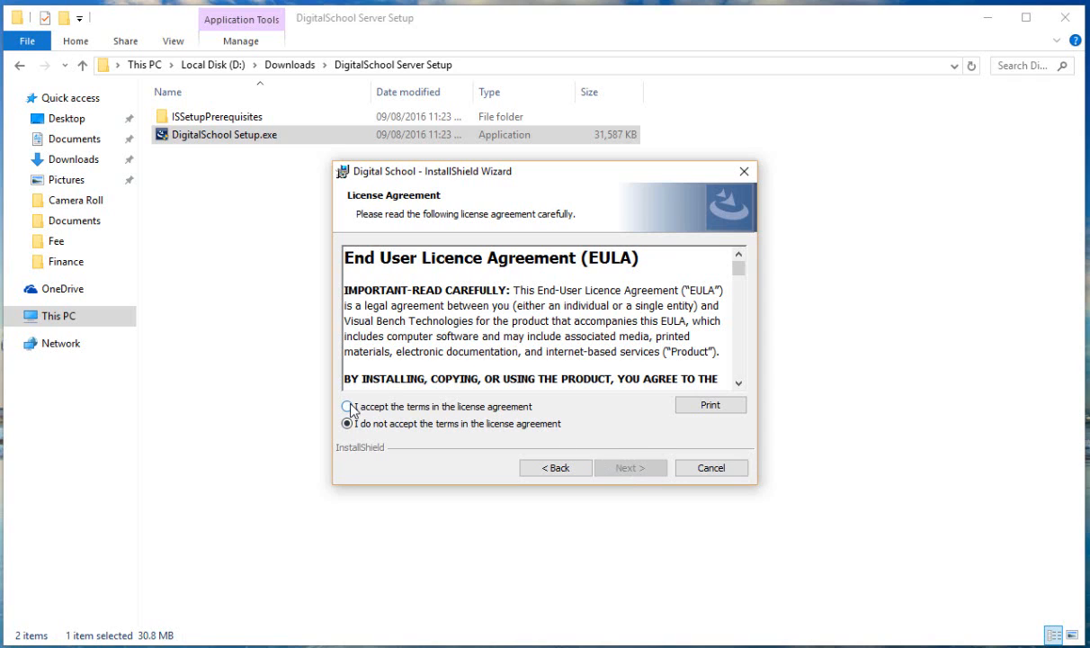
{"action": "left_click", "coordinate": [347, 407]}
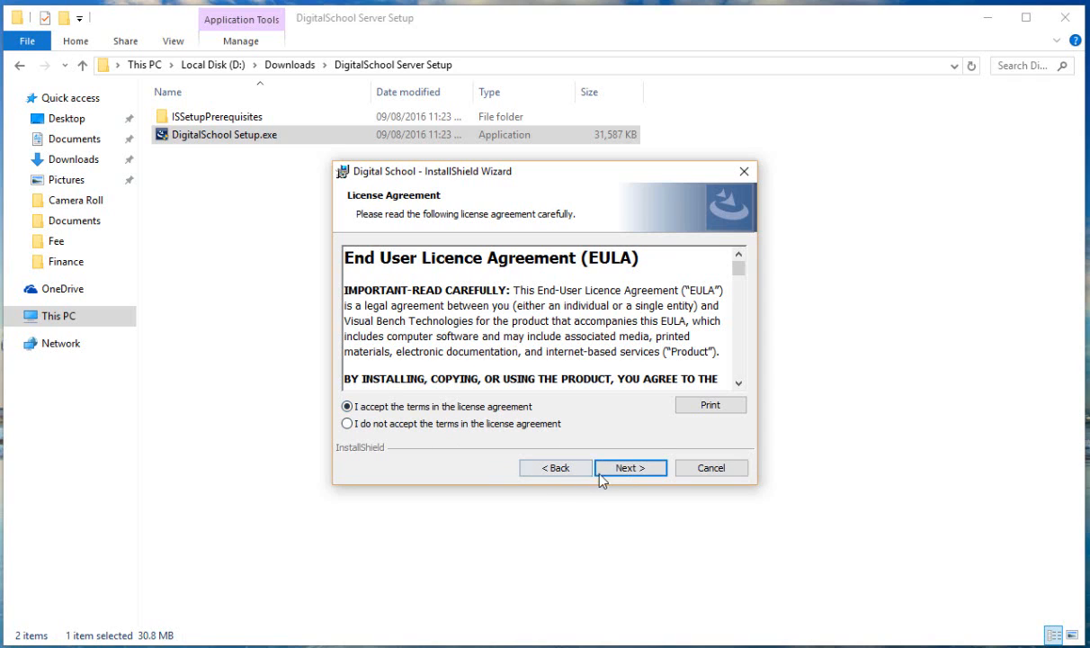
{"action": "left_click", "coordinate": [630, 467]}
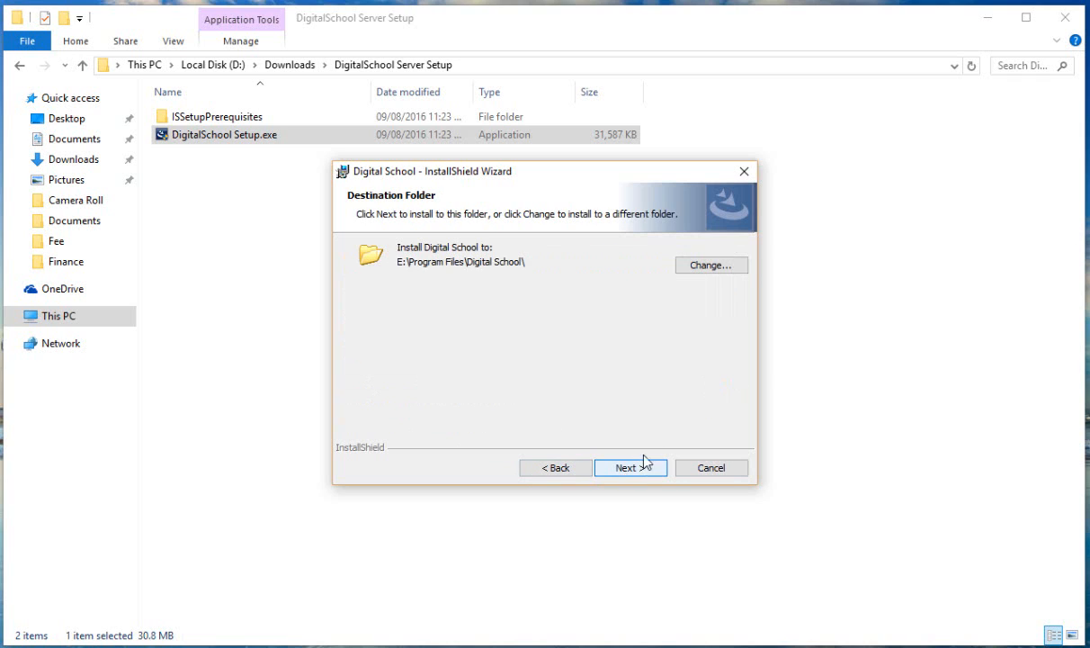
Change the destination to Local Disk (D:) with folder name D:\DigitalSchool.
{"action": "left_click", "coordinate": [710, 265]}
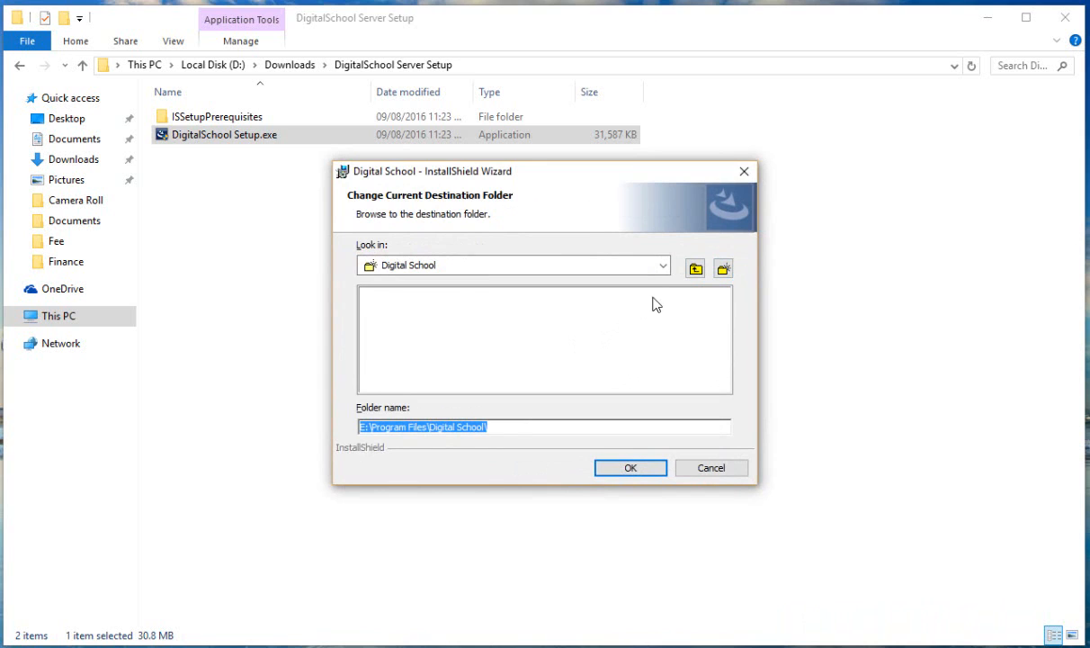
{"action": "mouse_move", "coordinate": [664, 282]}
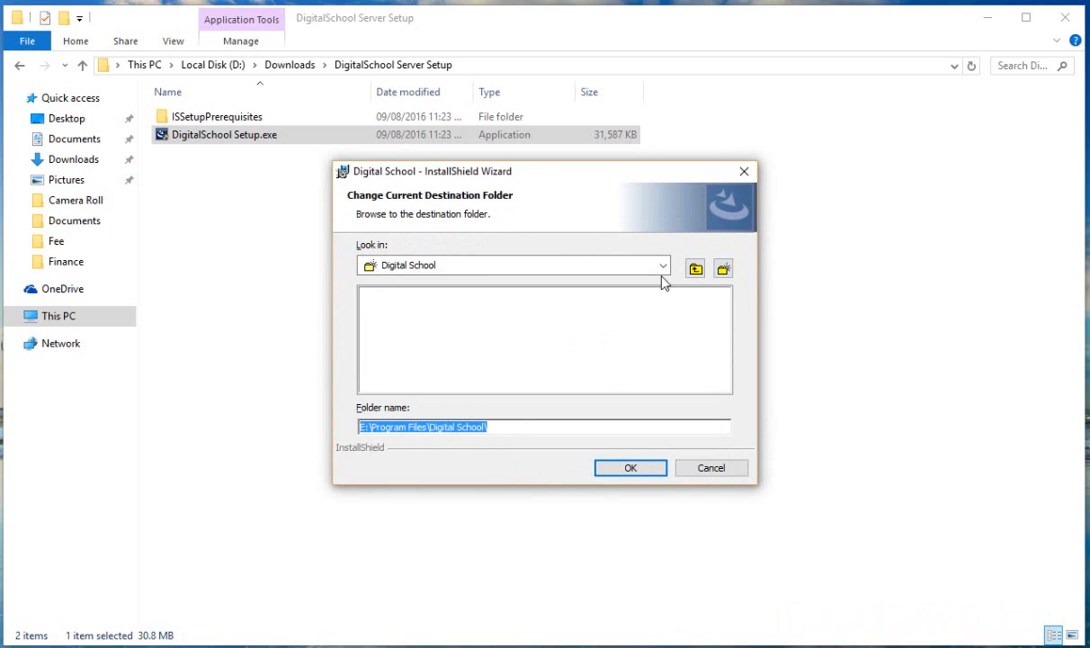
{"action": "left_click", "coordinate": [662, 264]}
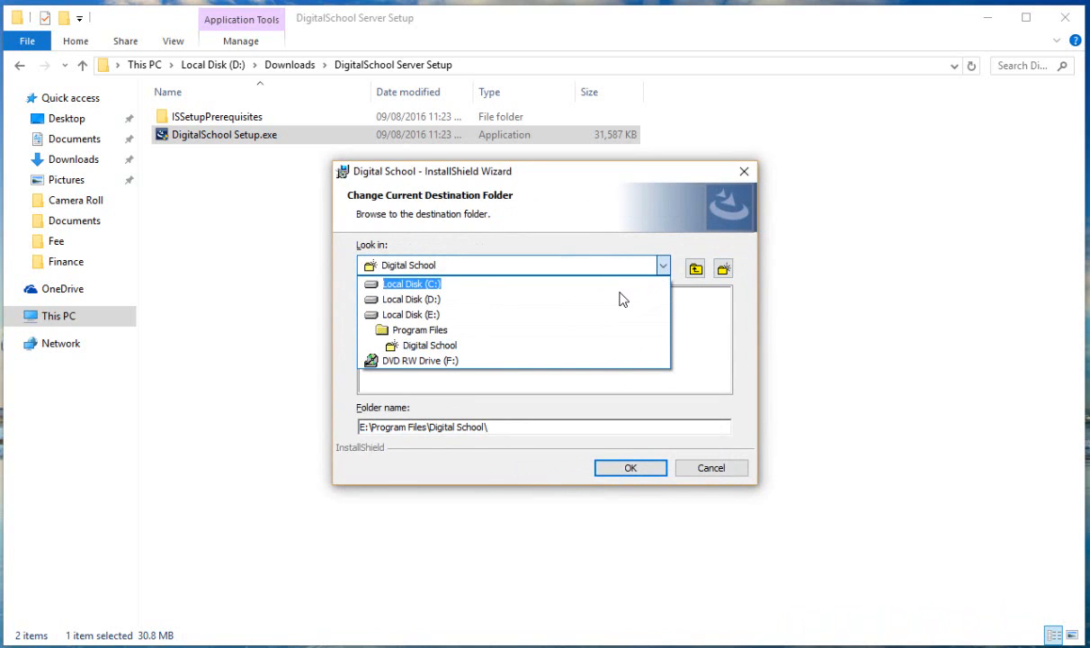
{"action": "left_click", "coordinate": [415, 299]}
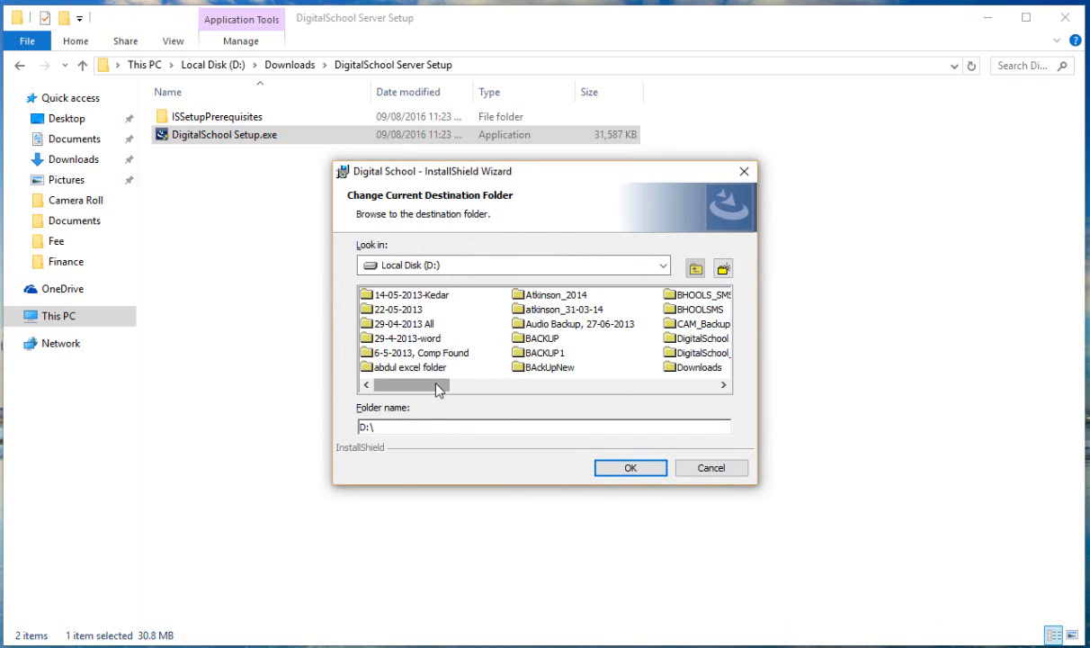
{"action": "type", "text": "DigitalSc"}
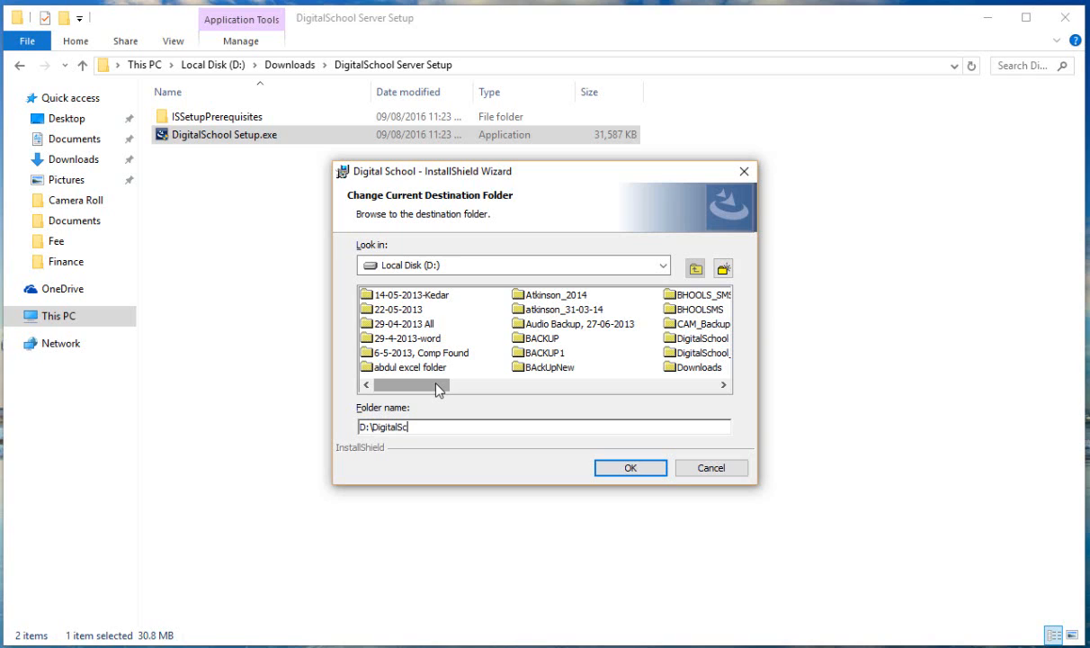
{"action": "type", "text": "hool"}
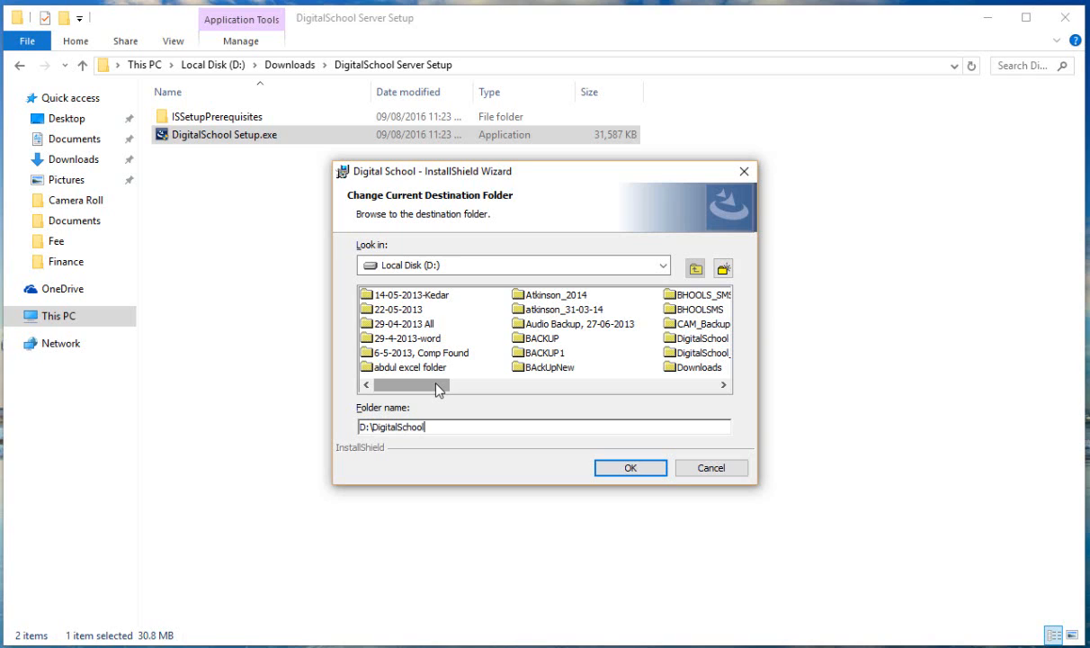
{"action": "mouse_move", "coordinate": [630, 468]}
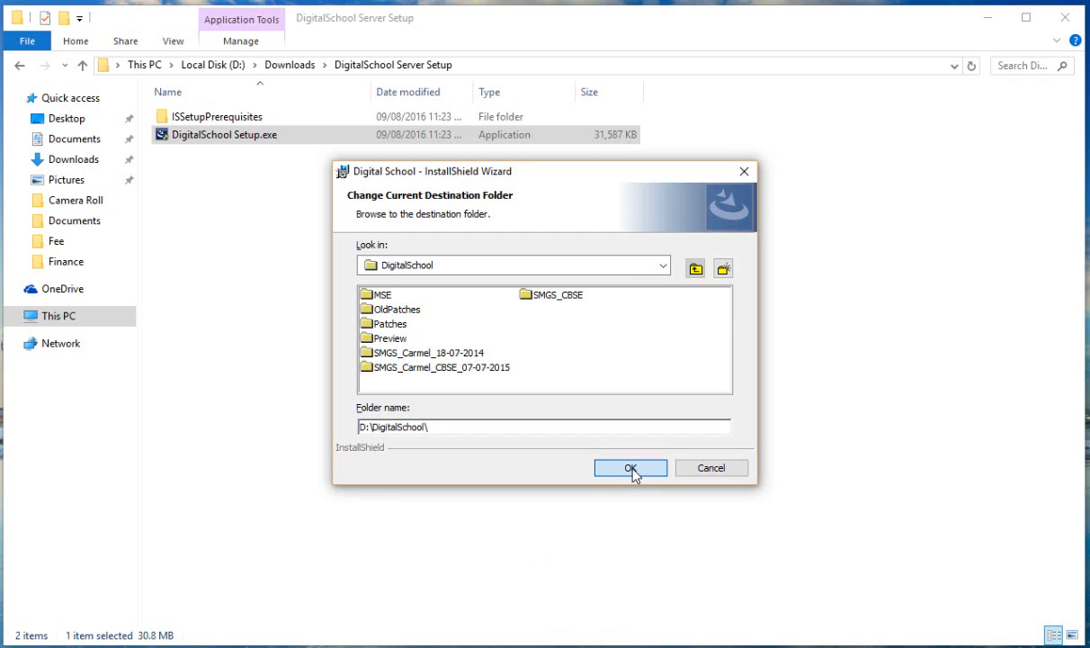
Confirm D:\DigitalSchool, run the installation, and finish the wizard.
{"action": "left_click", "coordinate": [631, 467]}
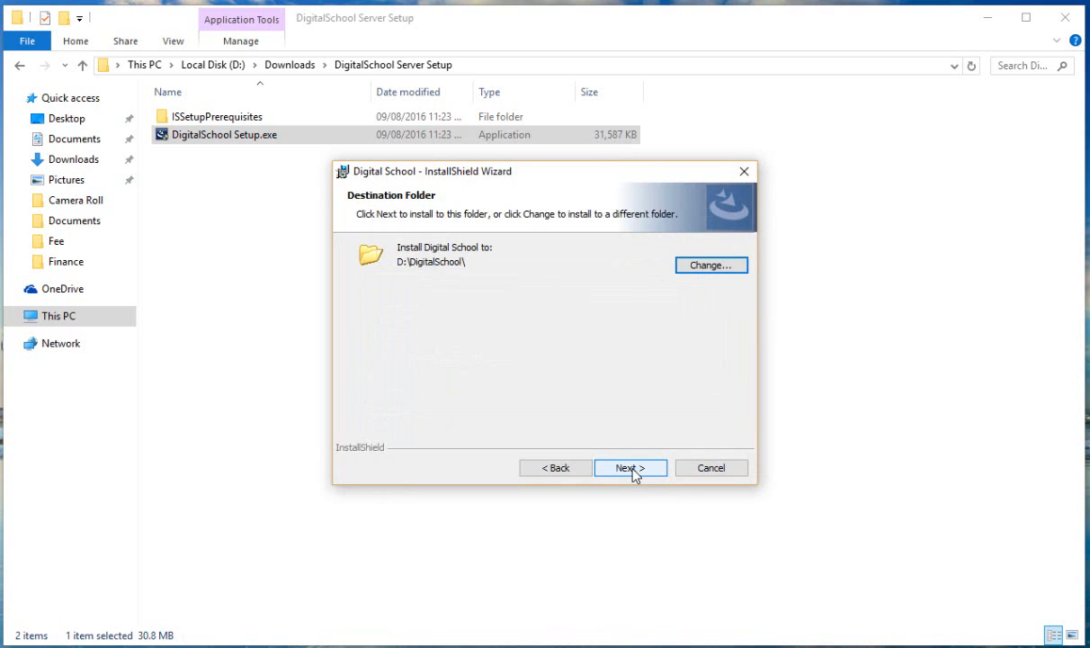
{"action": "left_click", "coordinate": [630, 467]}
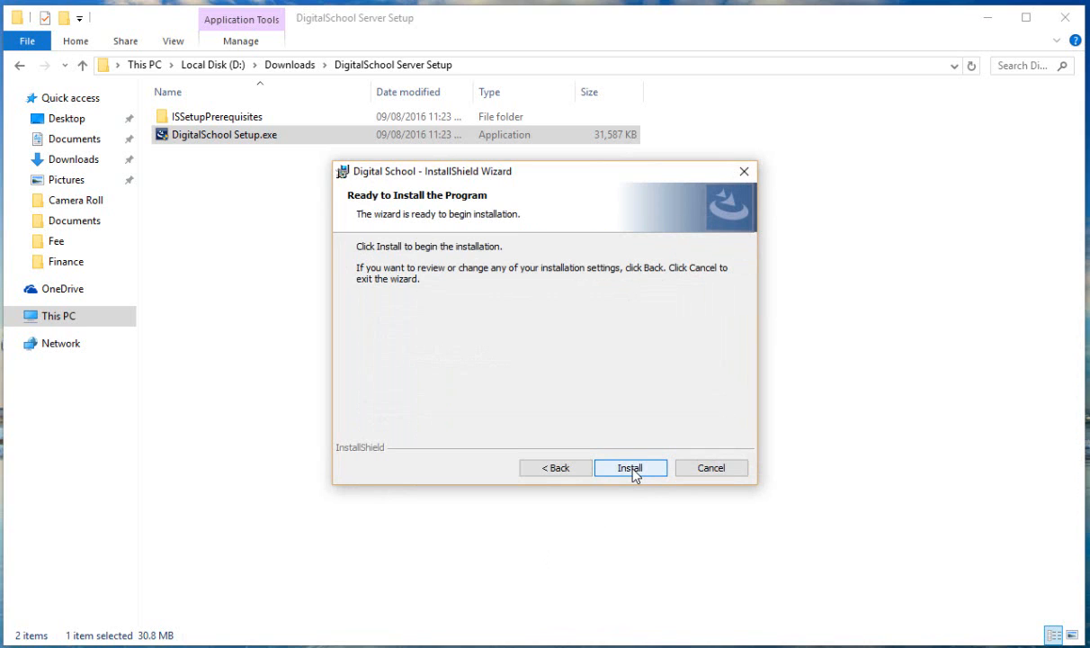
{"action": "left_click", "coordinate": [630, 467]}
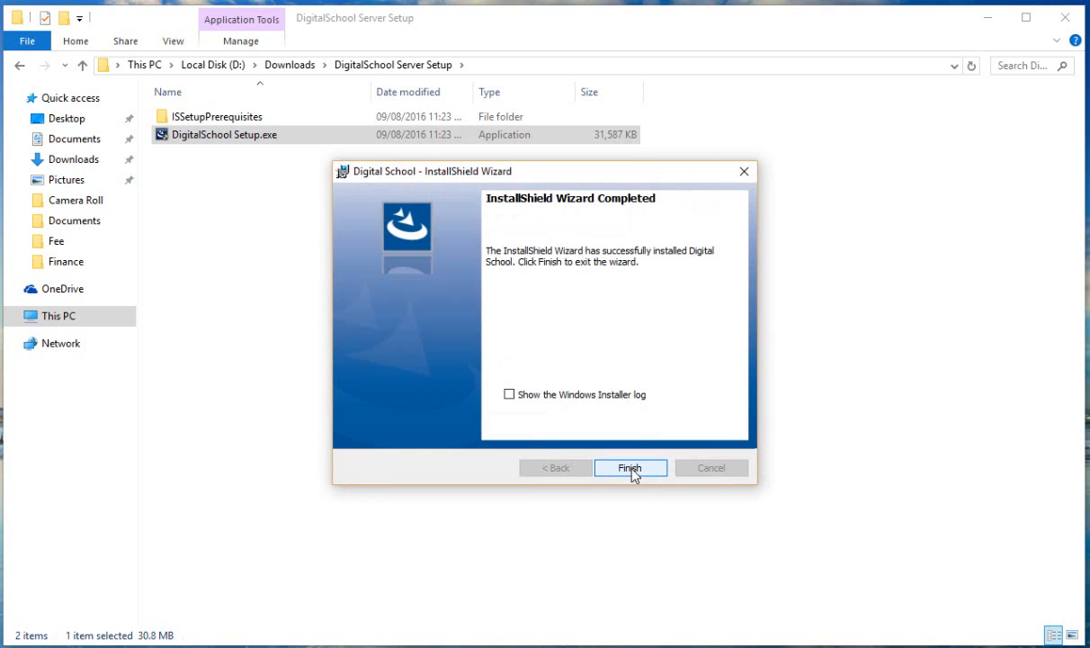
{"action": "left_click", "coordinate": [630, 468]}
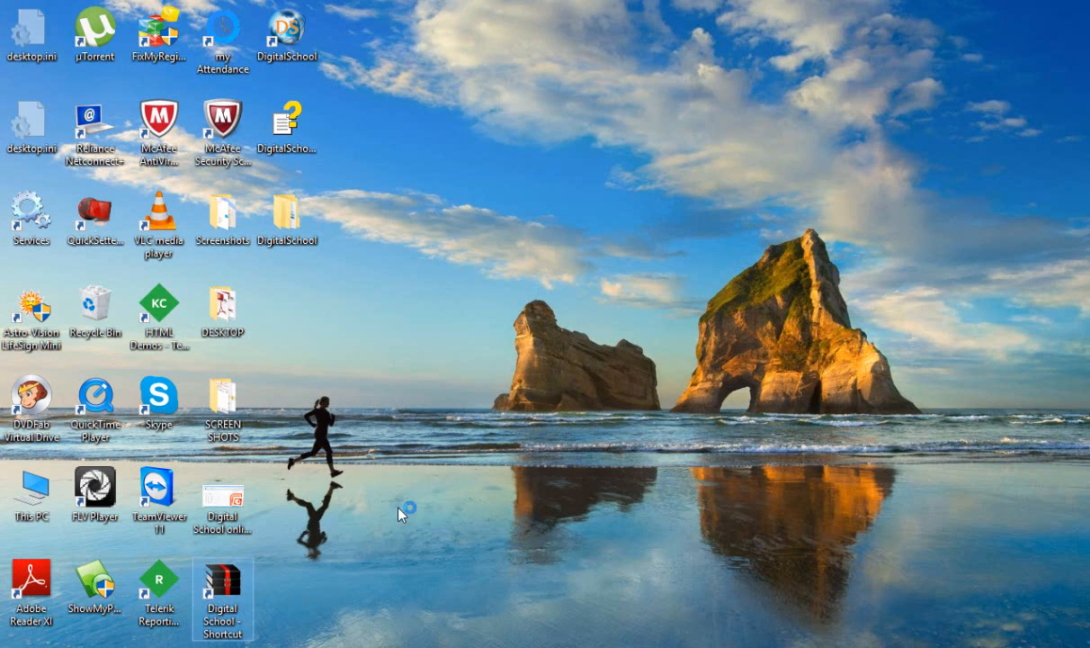
{"action": "mouse_move", "coordinate": [554, 360]}
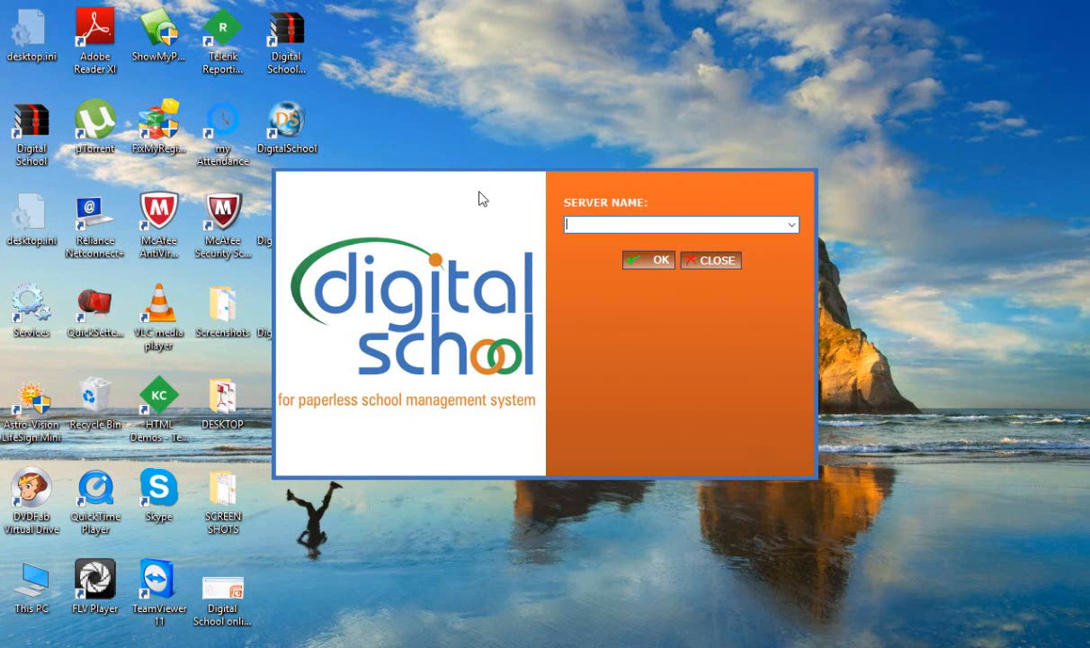
{"action": "mouse_move", "coordinate": [787, 249]}
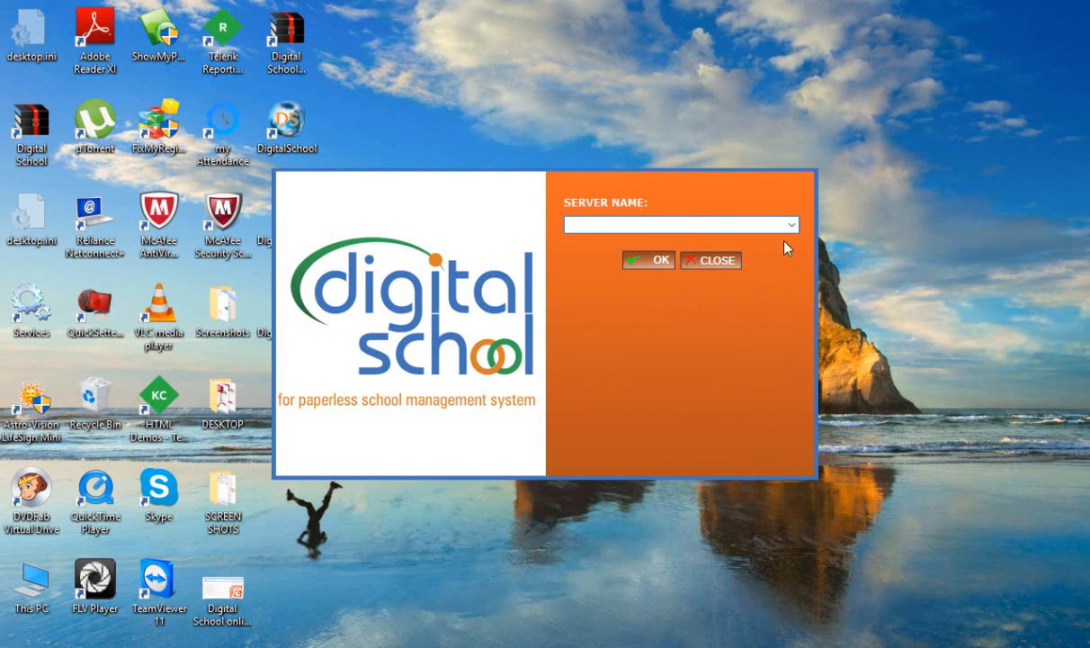
Pick VISUALBENCH-2\DSC from the Server Name list and connect with OK.
{"action": "left_click", "coordinate": [790, 224]}
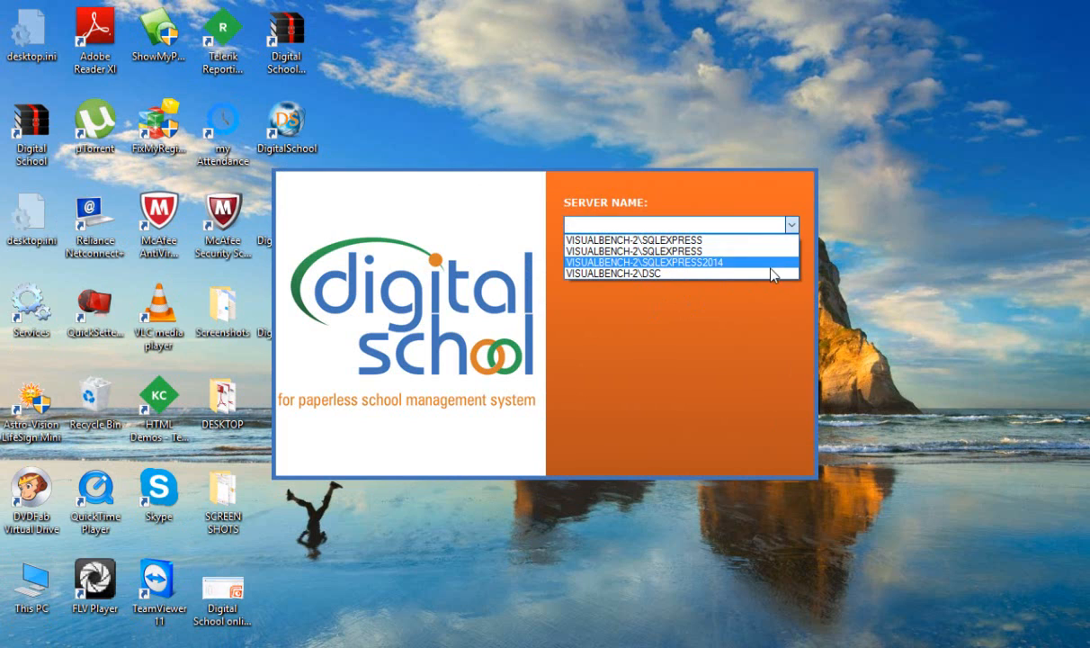
{"action": "left_click", "coordinate": [612, 273]}
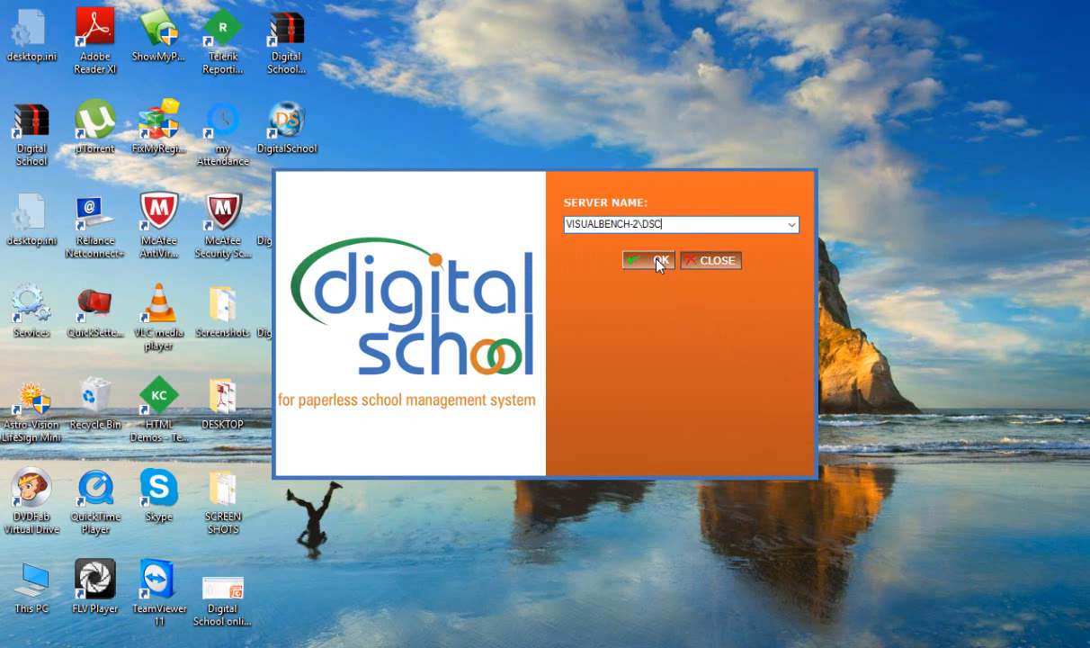
{"action": "left_click", "coordinate": [647, 260]}
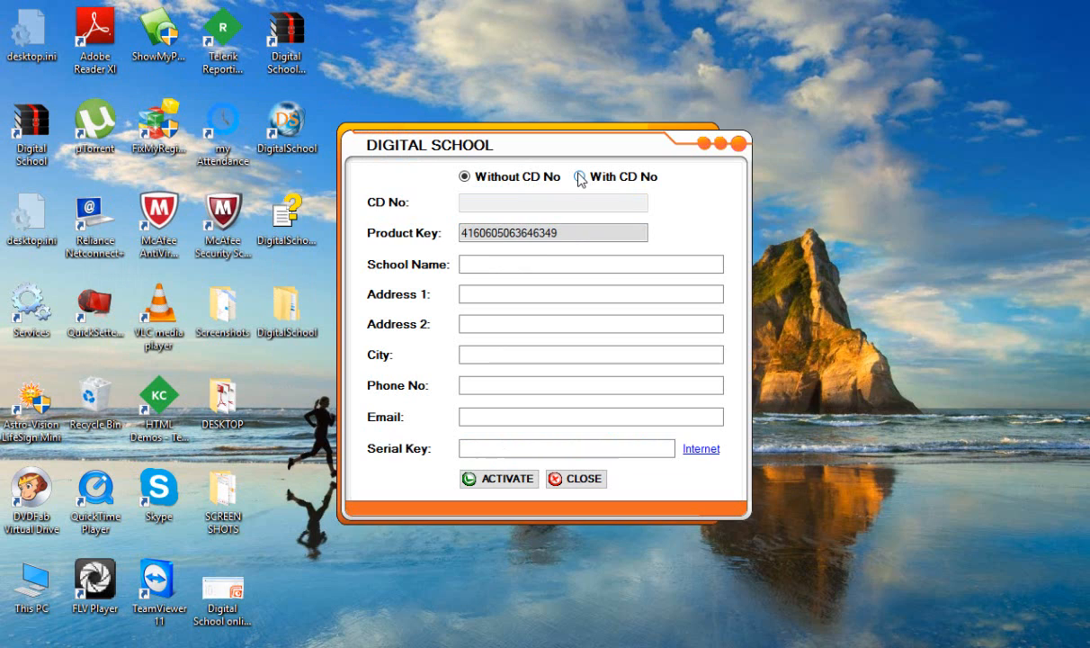
Switch activation to the With CD No option and focus the CD No field.
{"action": "left_click", "coordinate": [581, 177]}
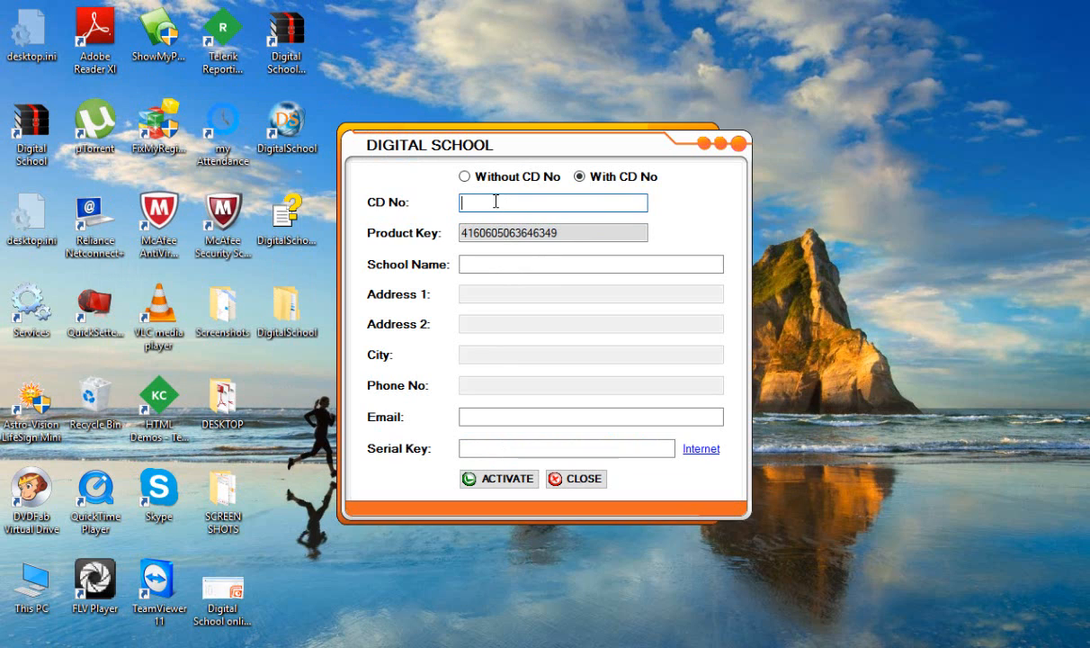
{"action": "left_click", "coordinate": [590, 264]}
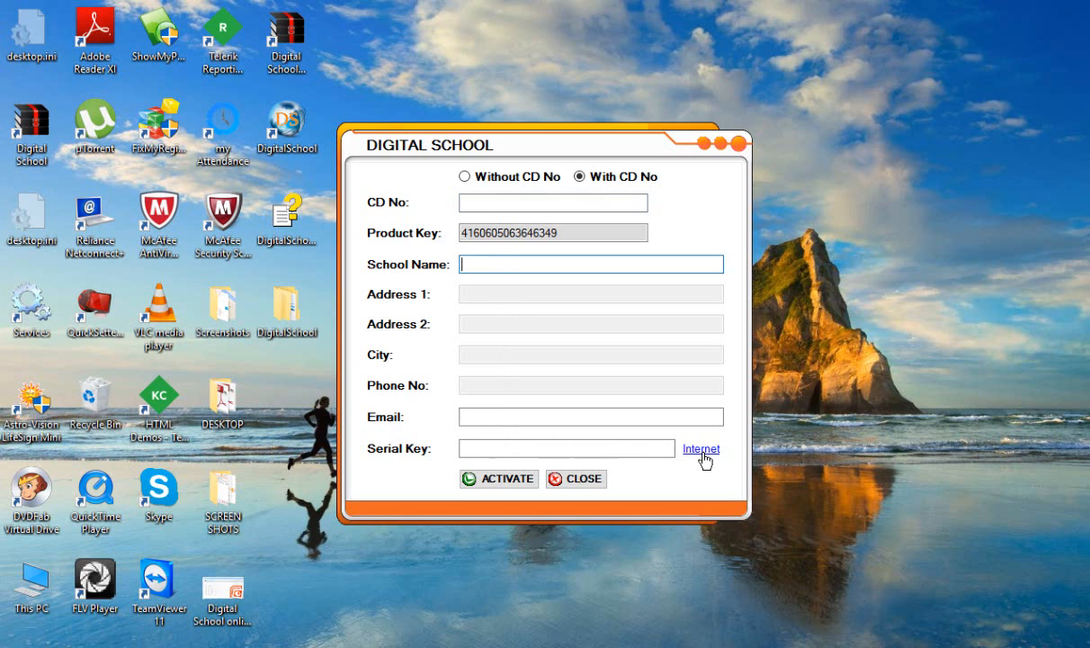
{"action": "left_click", "coordinate": [567, 447]}
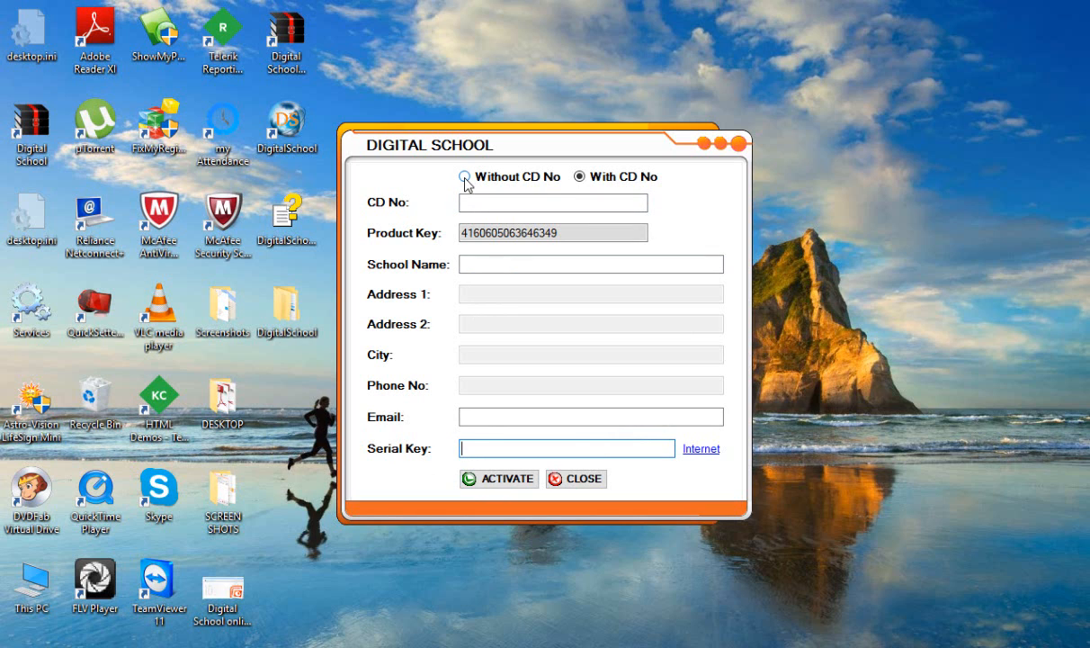
Select Without CD No and enter Greenwood International School's name, address, city and phone.
{"action": "left_click", "coordinate": [464, 176]}
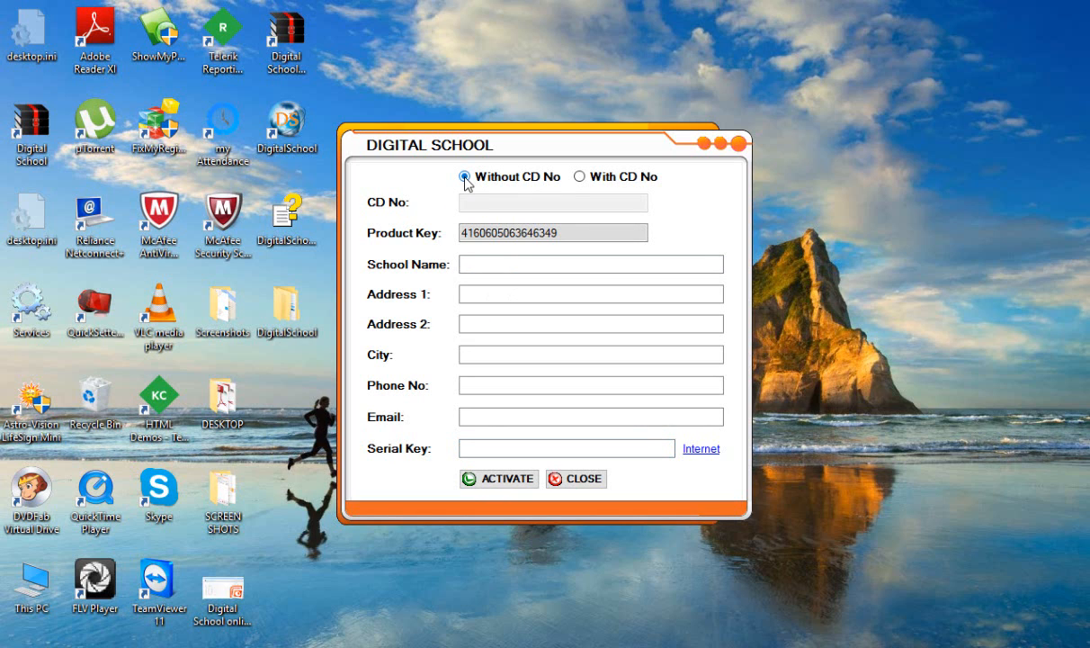
{"action": "left_click", "coordinate": [591, 263]}
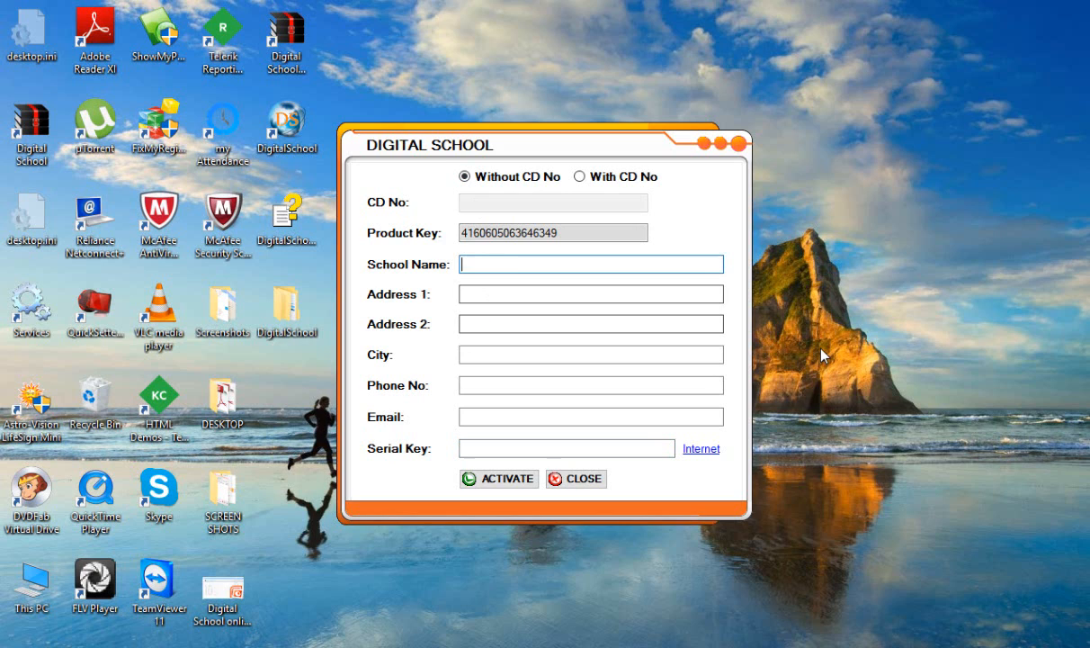
{"action": "type", "text": "Gre"}
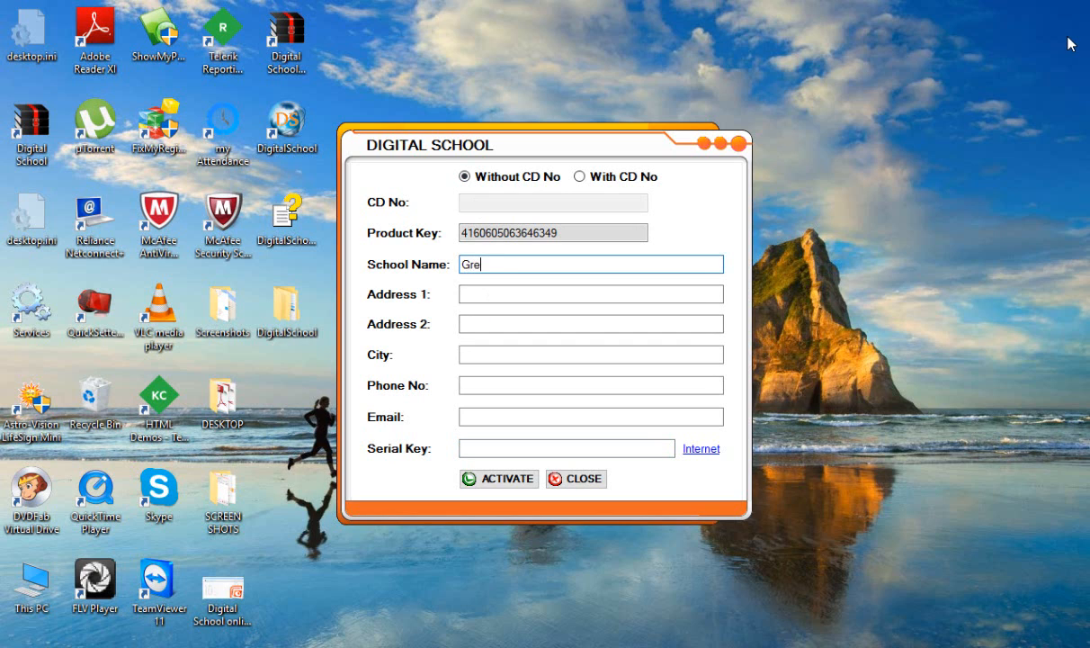
{"action": "type", "text": "enwood International School"}
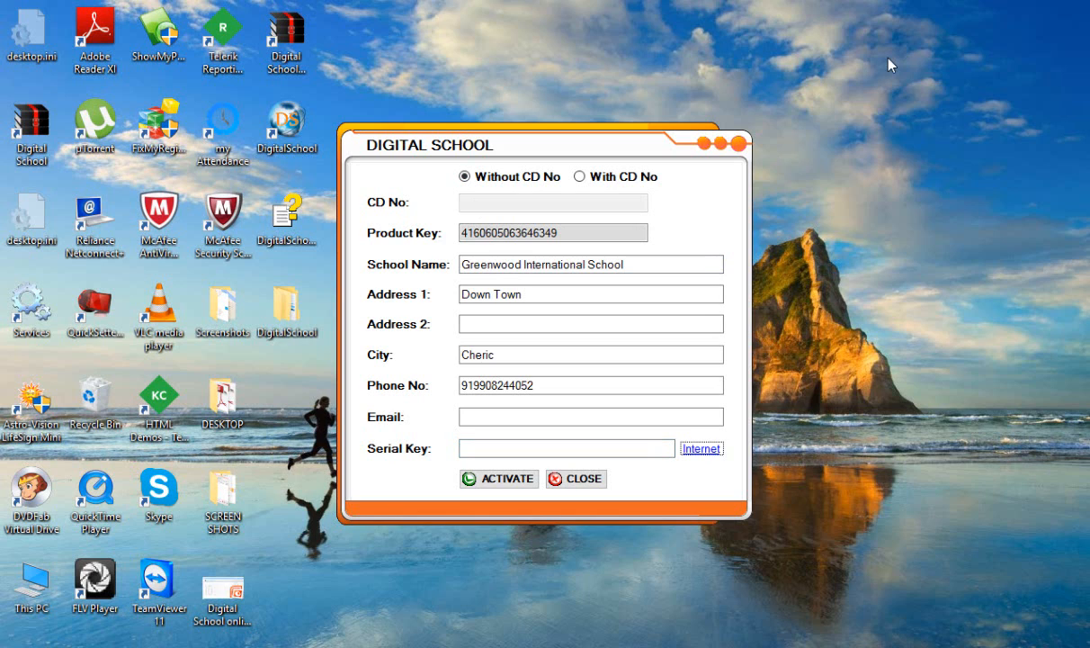
{"action": "mouse_move", "coordinate": [766, 326]}
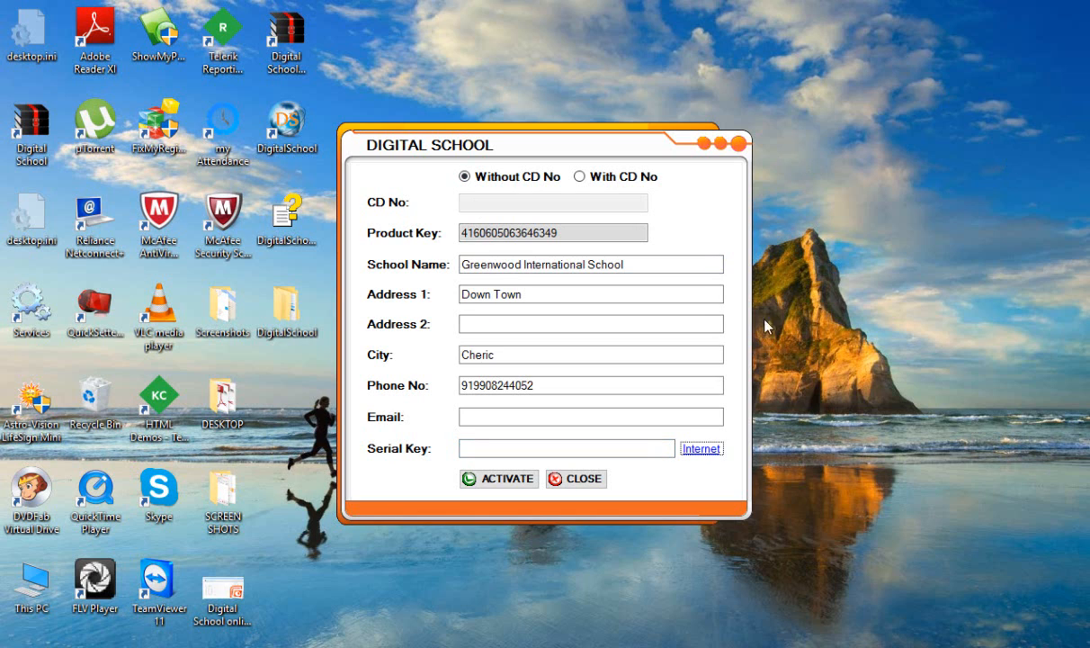
{"action": "mouse_move", "coordinate": [701, 454]}
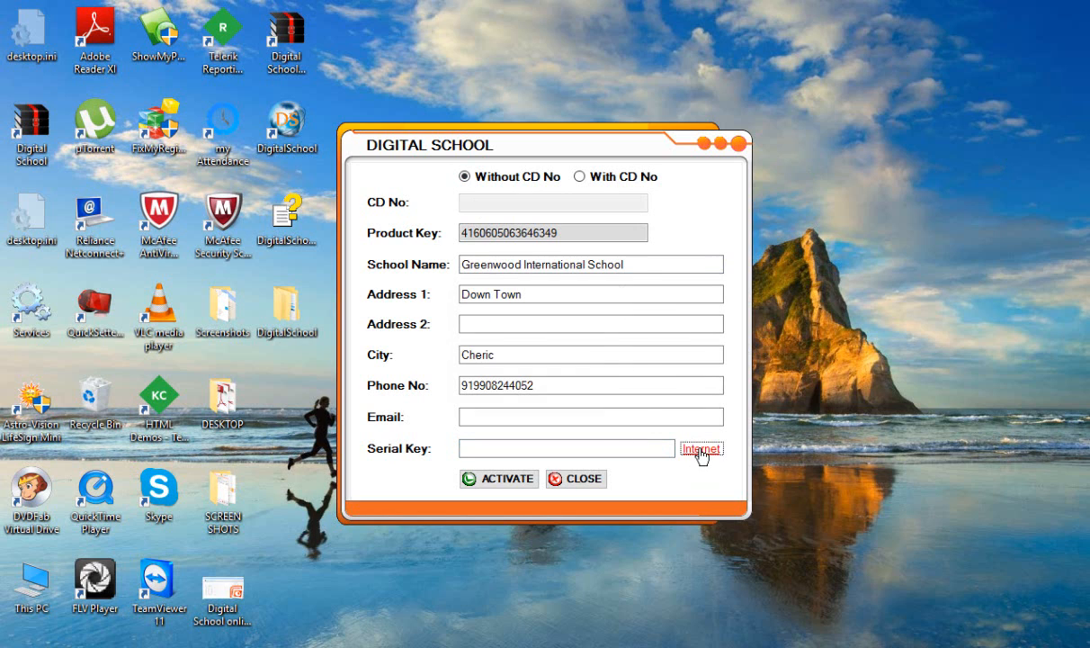
{"action": "left_click", "coordinate": [701, 448]}
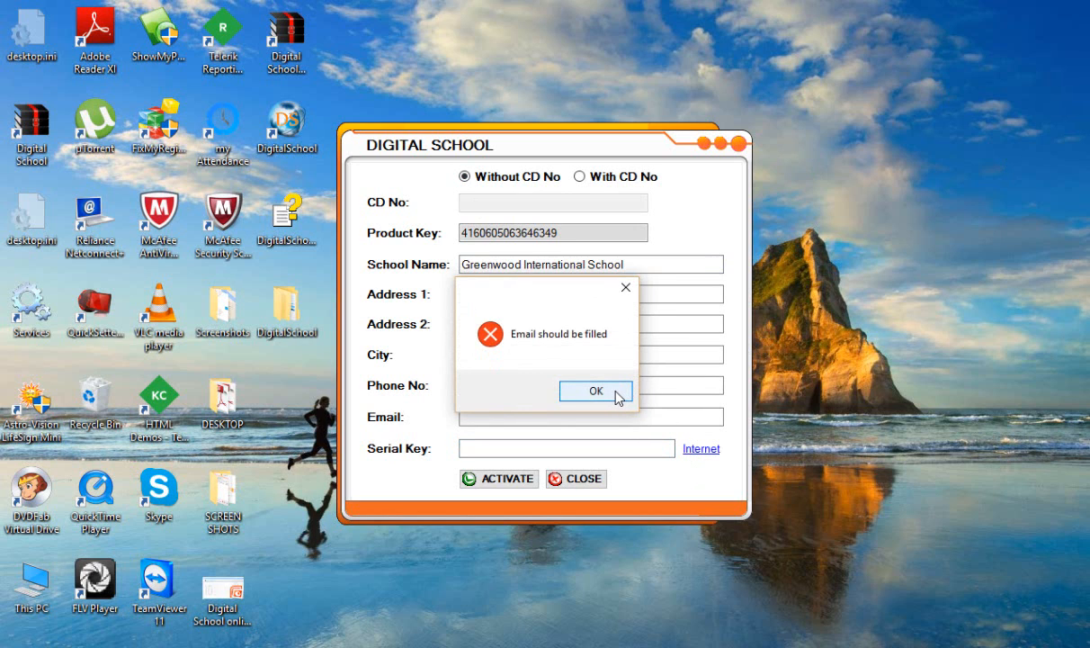
{"action": "left_click", "coordinate": [596, 391]}
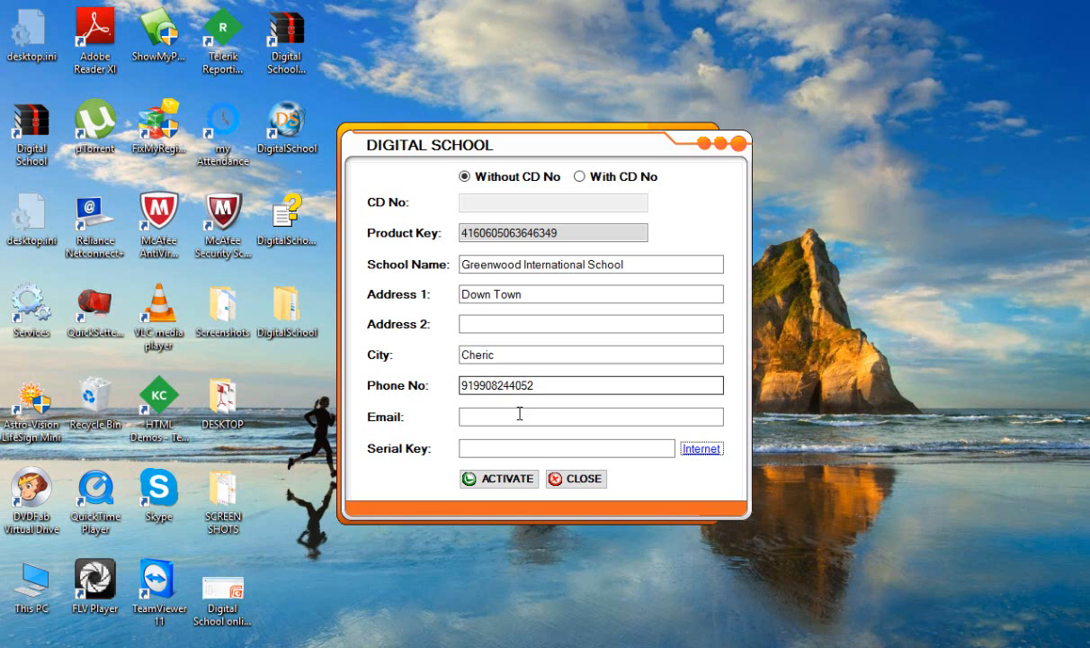
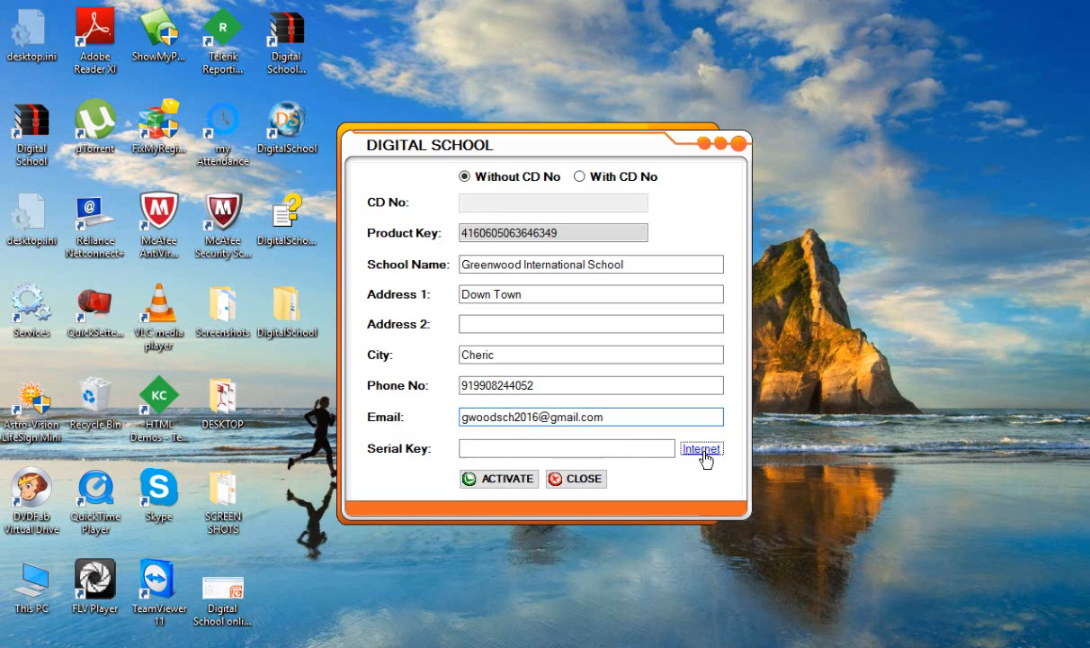
Fetch the serial key via the Internet link and activate Digital School.
{"action": "left_click", "coordinate": [700, 448]}
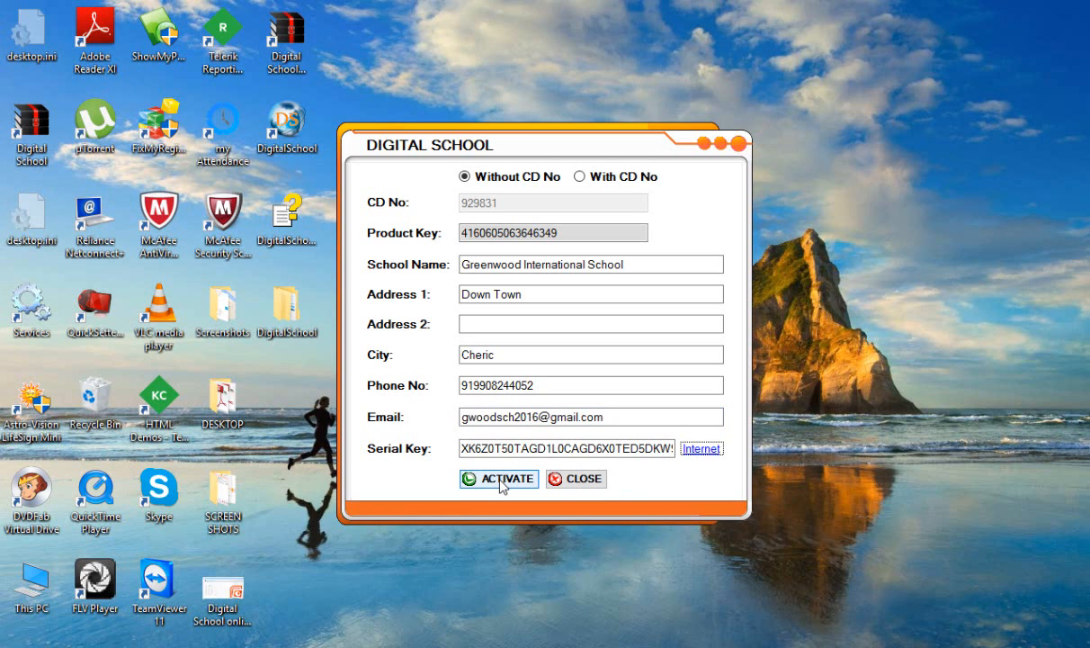
{"action": "left_click", "coordinate": [576, 477]}
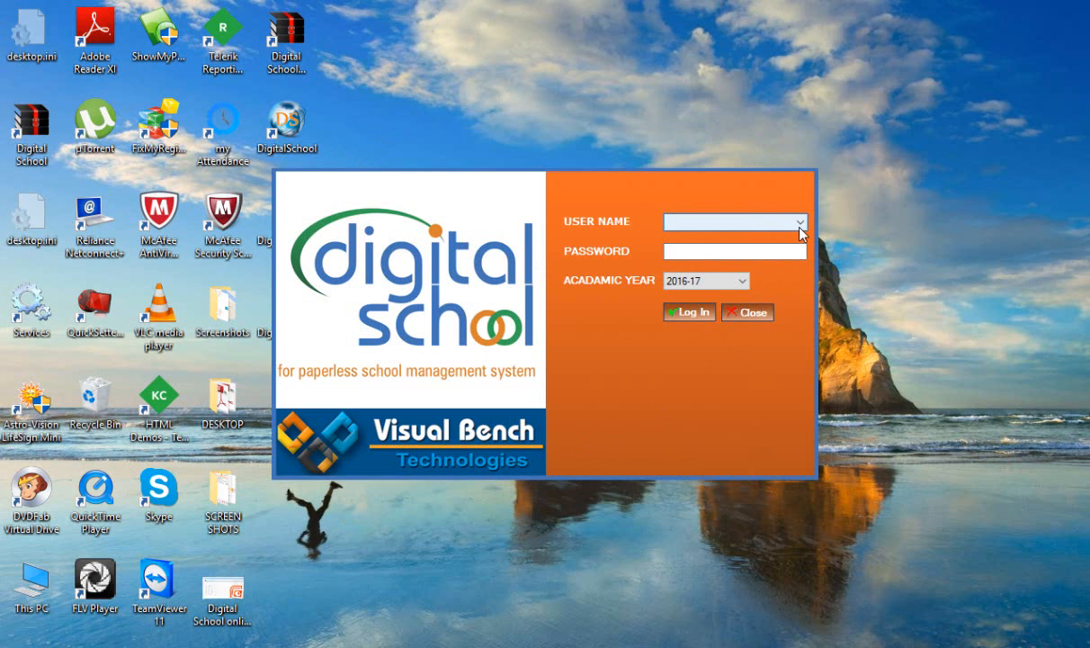
Choose Admin as the login user name and begin typing the password.
{"action": "left_click", "coordinate": [797, 222]}
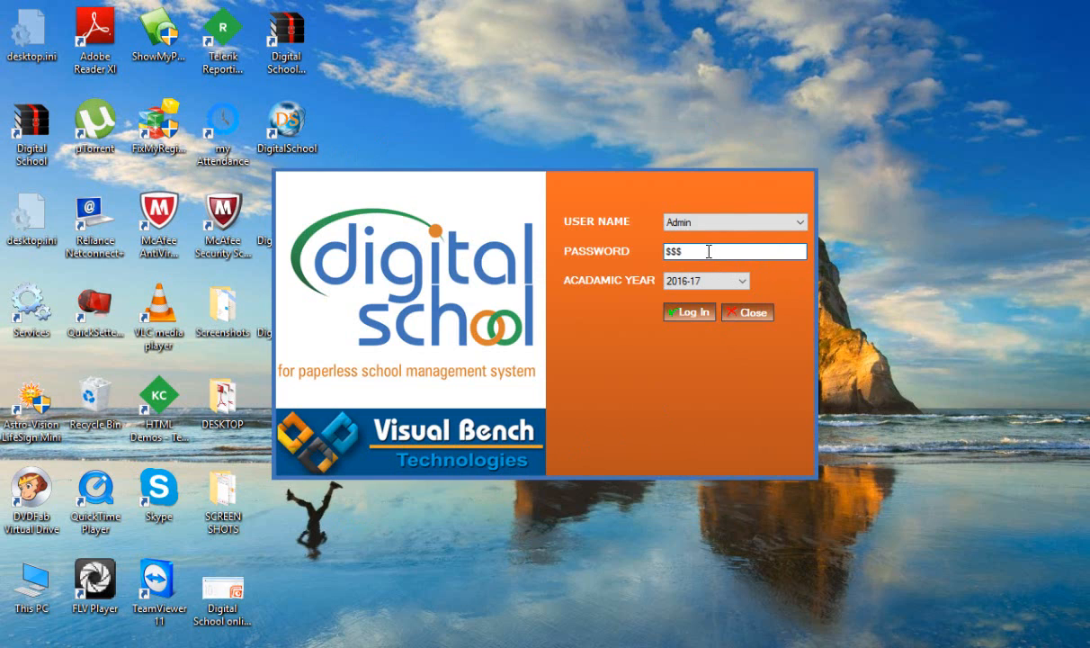
{"action": "type", "text": "s"}
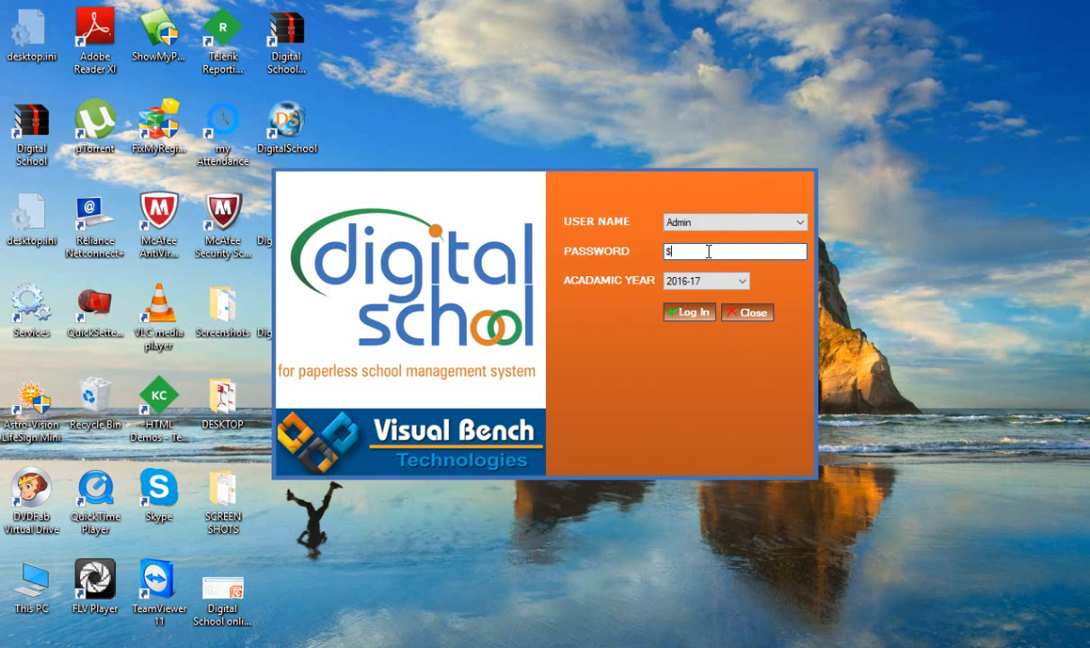